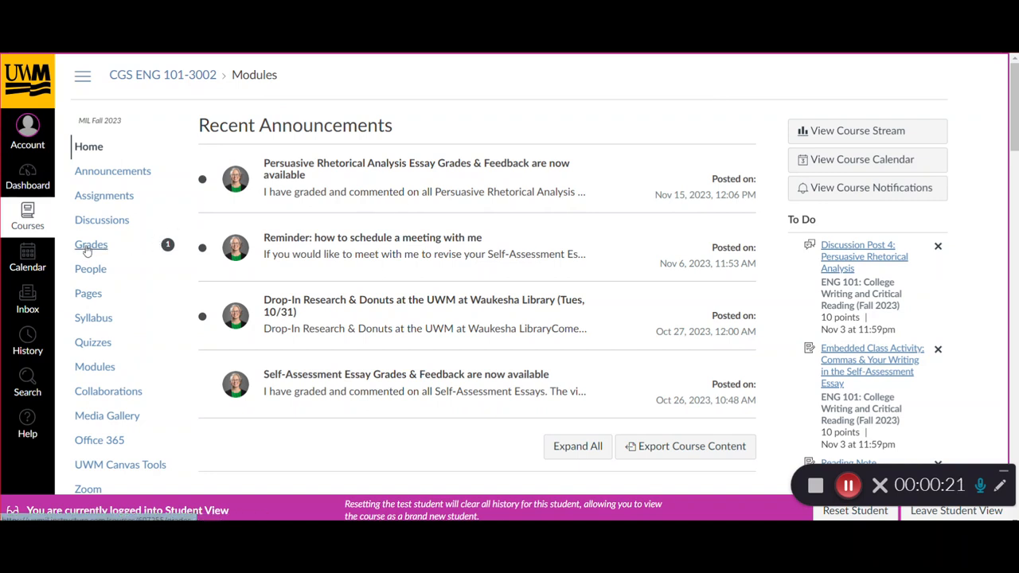
mouse_move(177, 226)
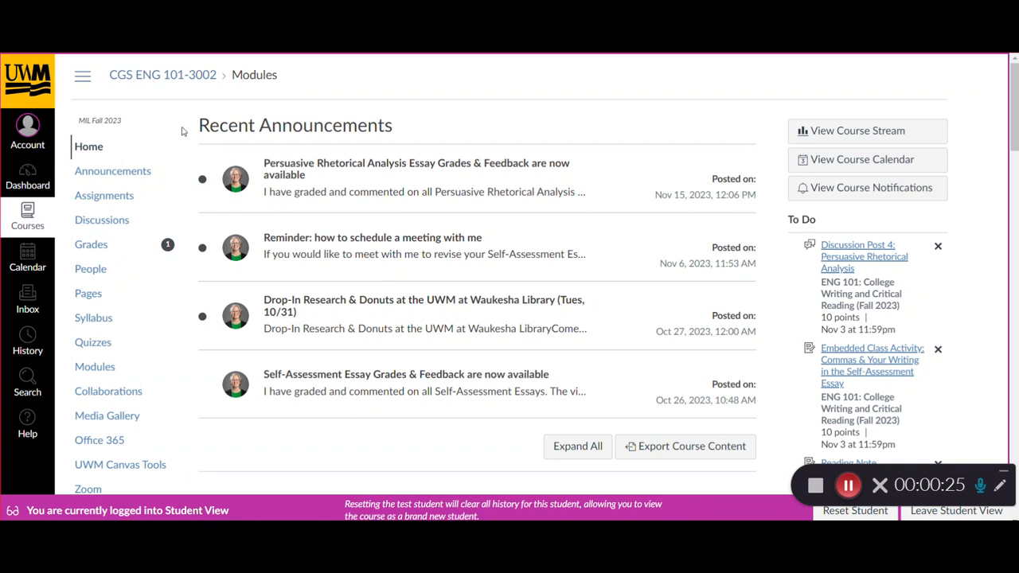
mouse_move(133, 280)
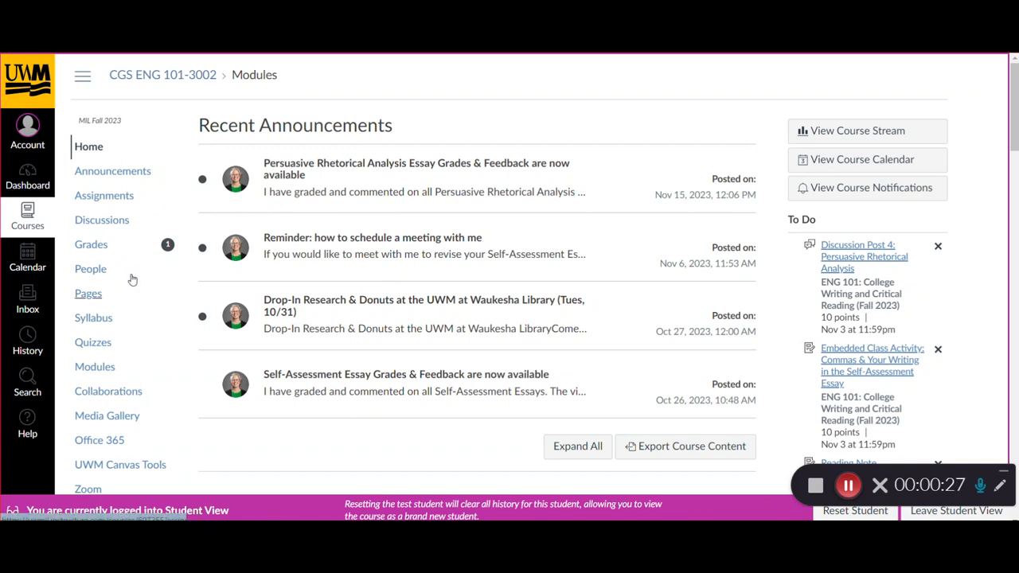
mouse_move(169, 245)
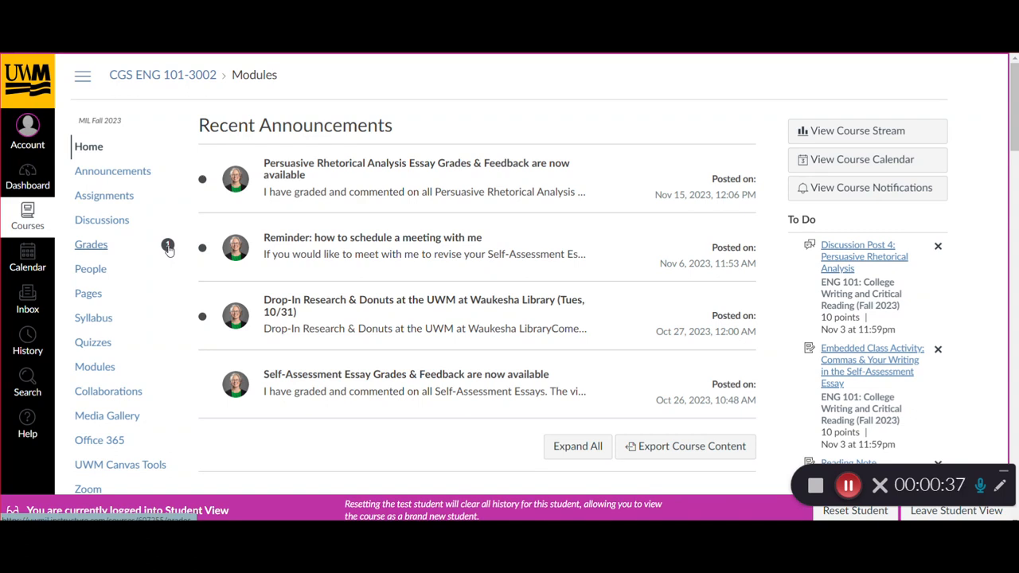
mouse_move(89, 267)
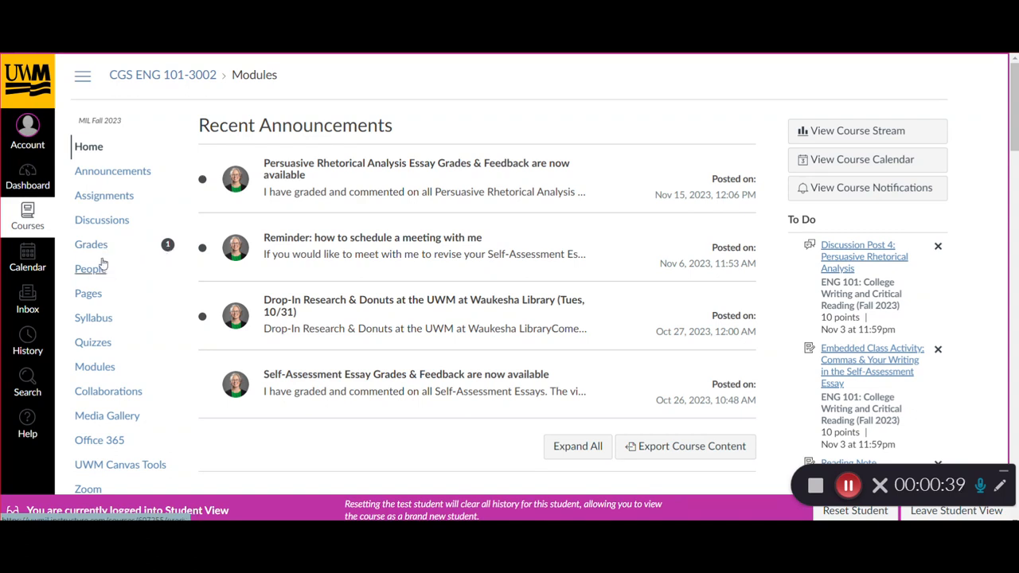
mouse_move(167, 261)
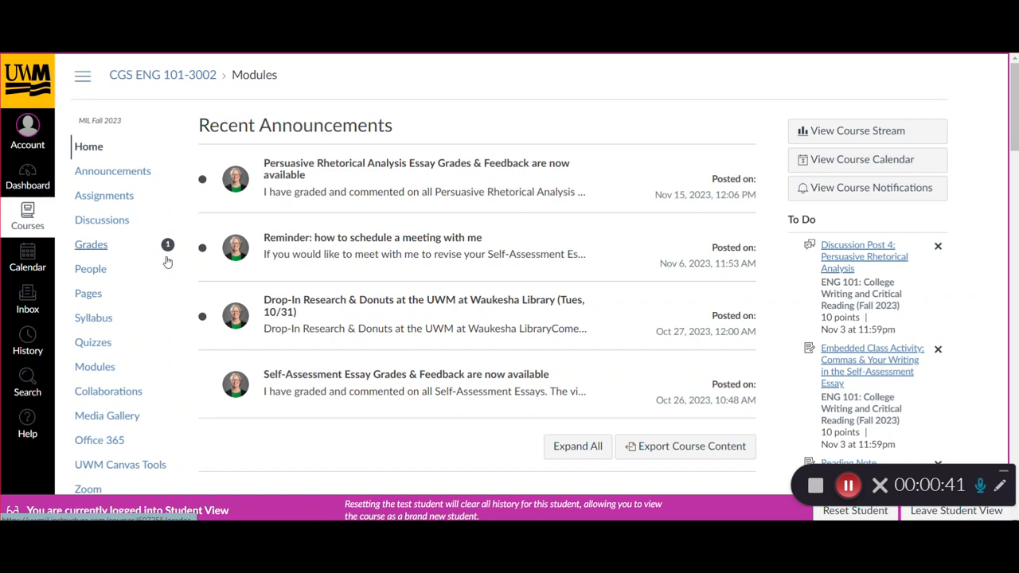
mouse_move(115, 249)
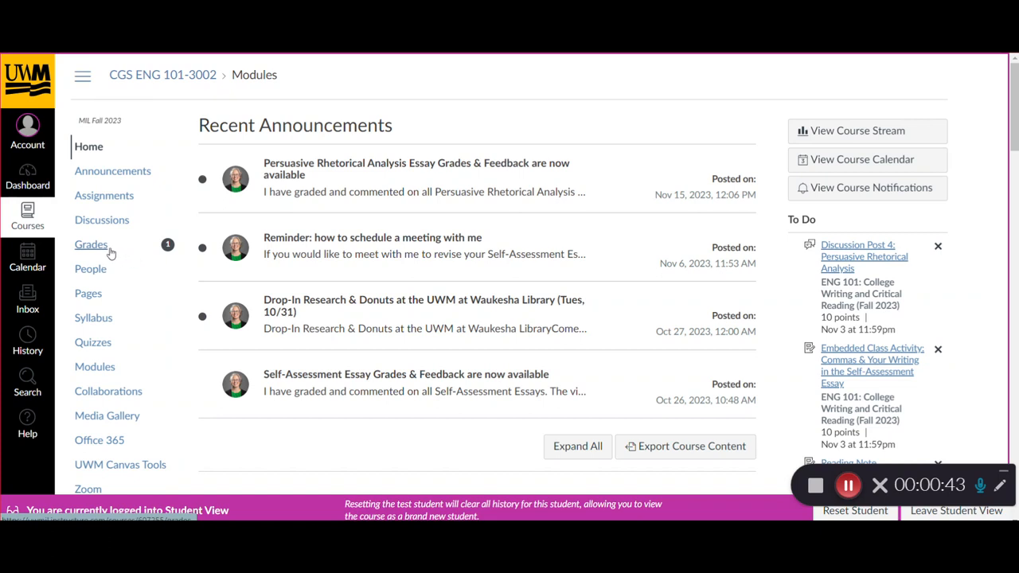
mouse_move(236, 458)
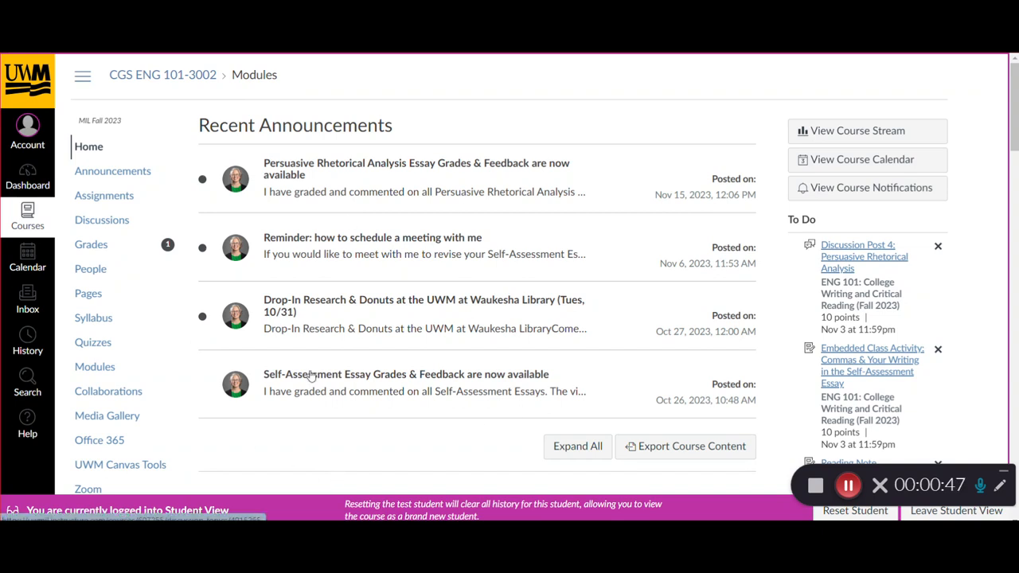
mouse_move(104, 245)
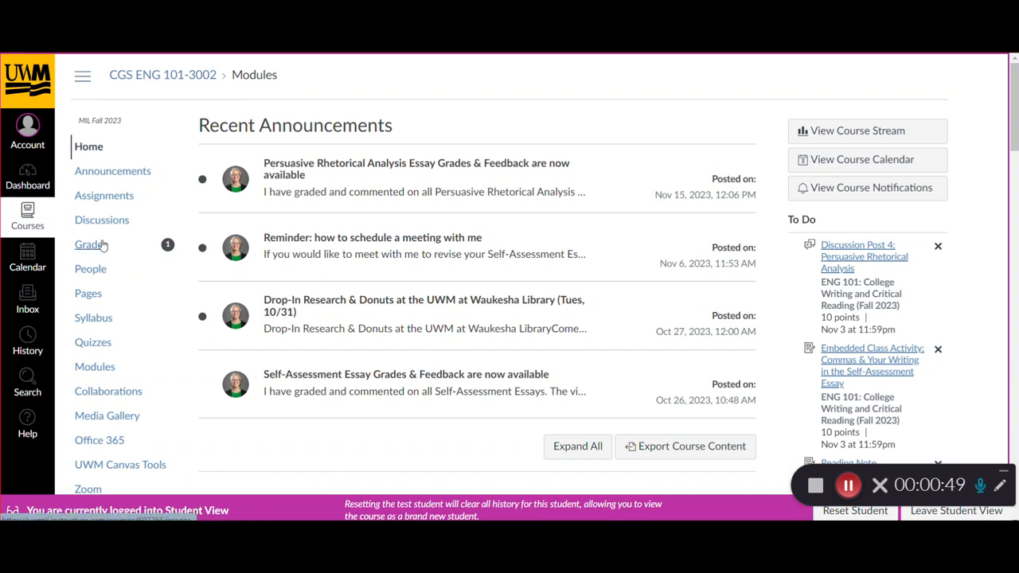
Step: Show the course Grades page and review the assignment scores and weighting table
left_click(89, 245)
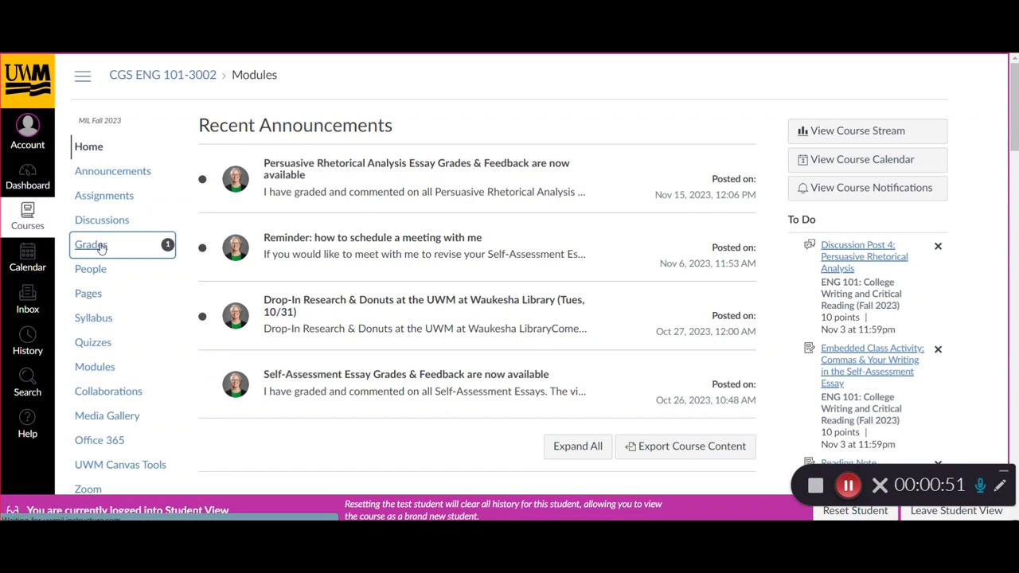
left_click(89, 245)
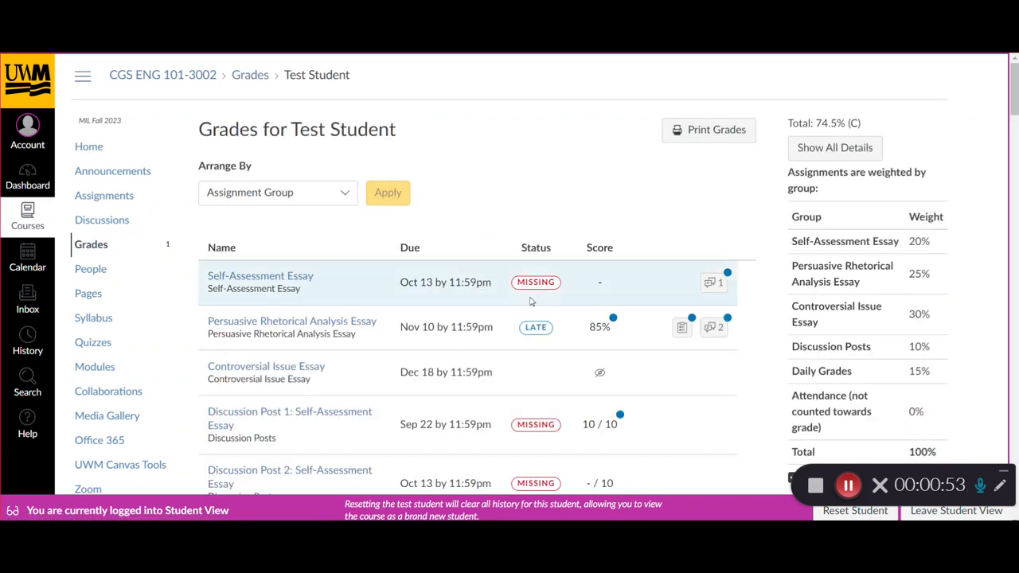
scroll("down", 3)
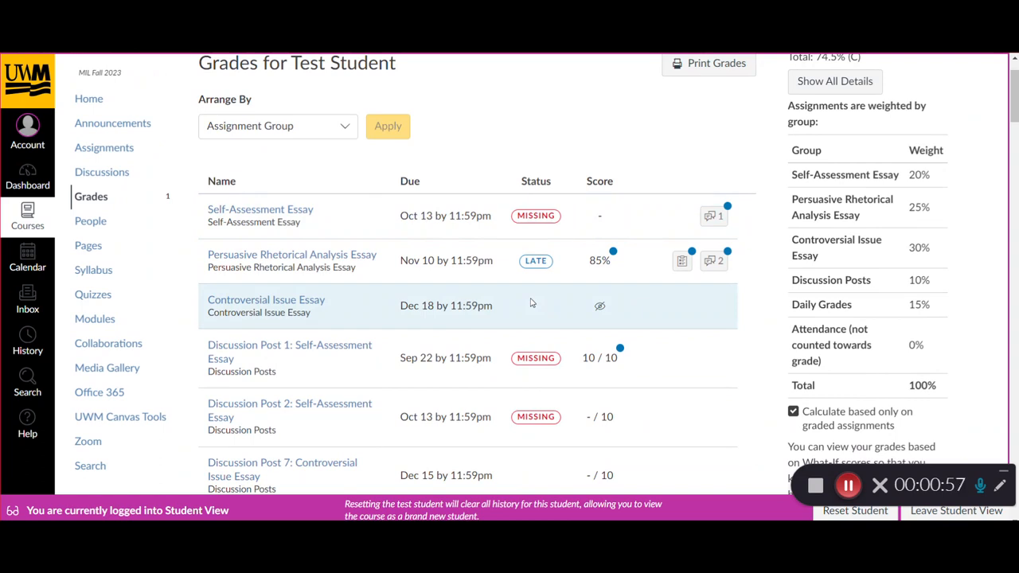
mouse_move(641, 360)
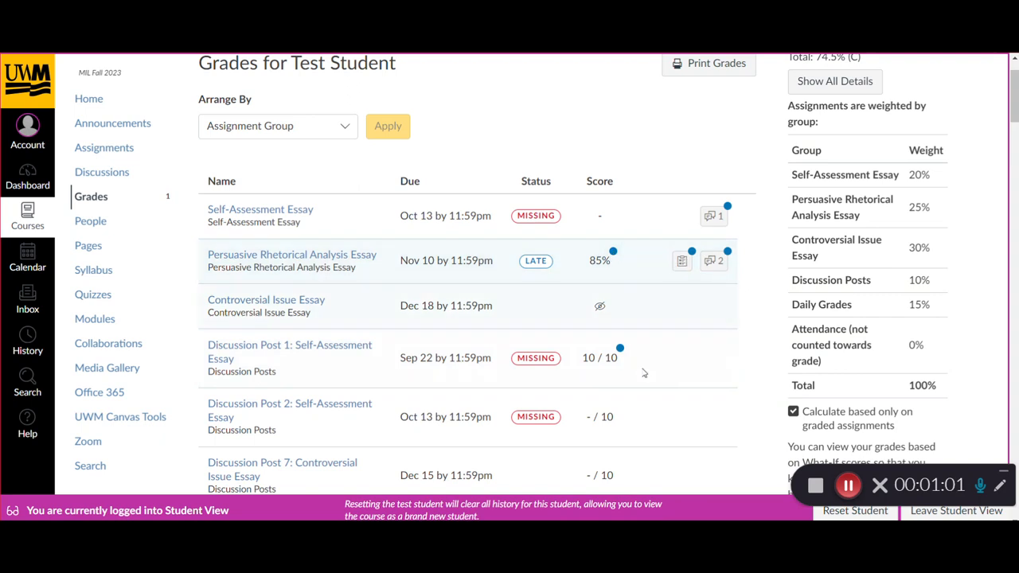
mouse_move(620, 354)
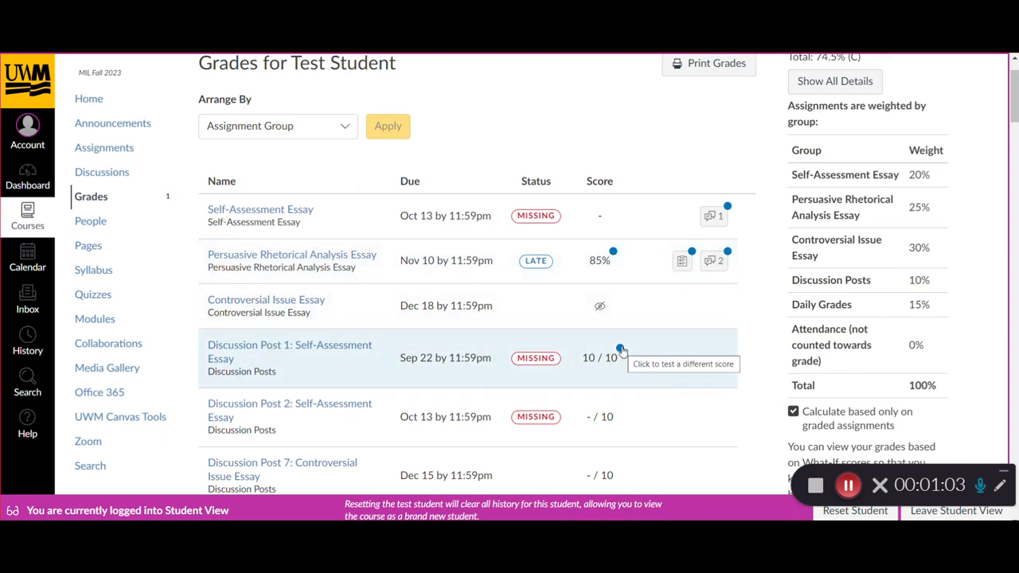
mouse_move(662, 339)
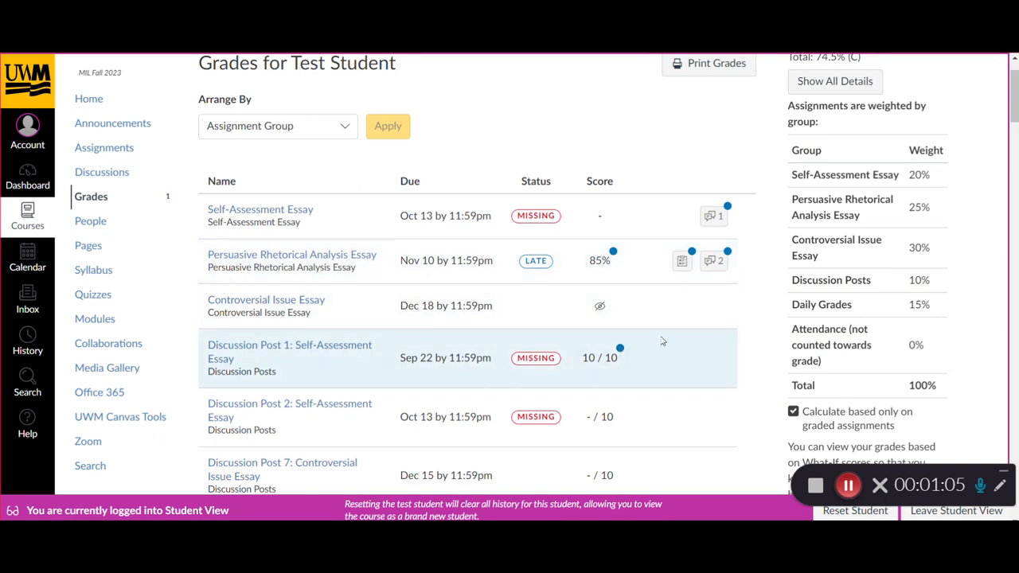
mouse_move(637, 350)
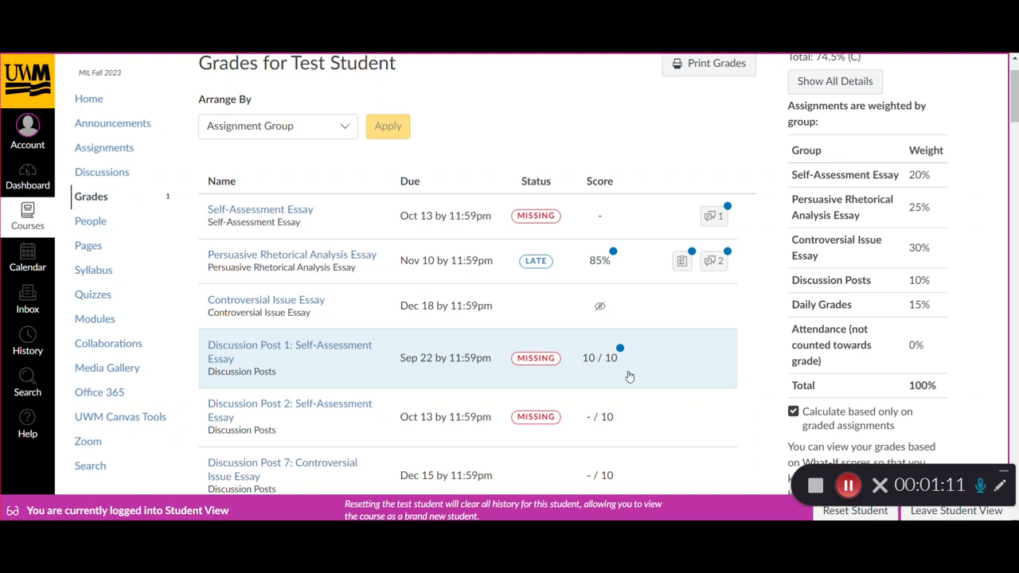
mouse_move(606, 340)
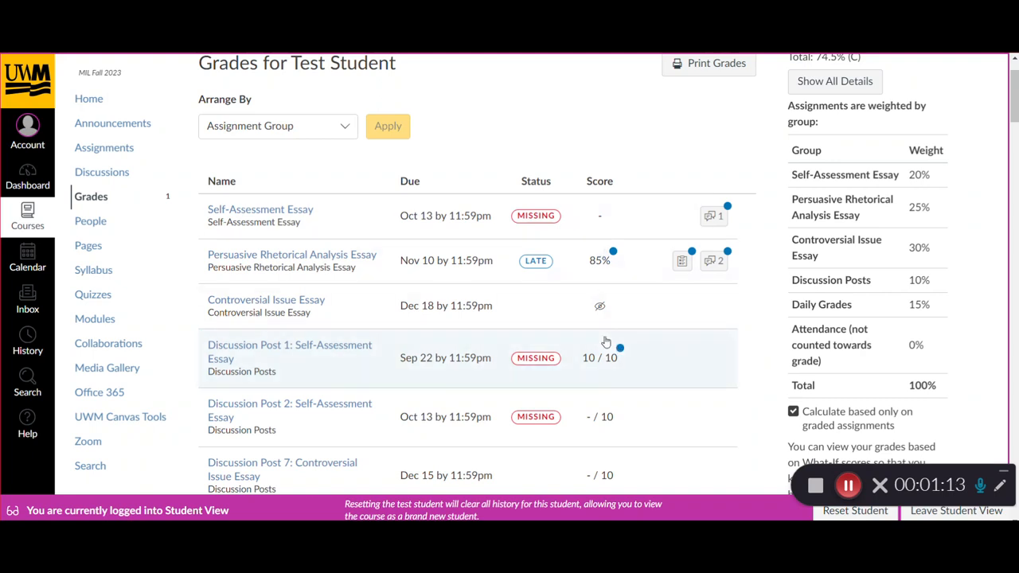
mouse_move(598, 388)
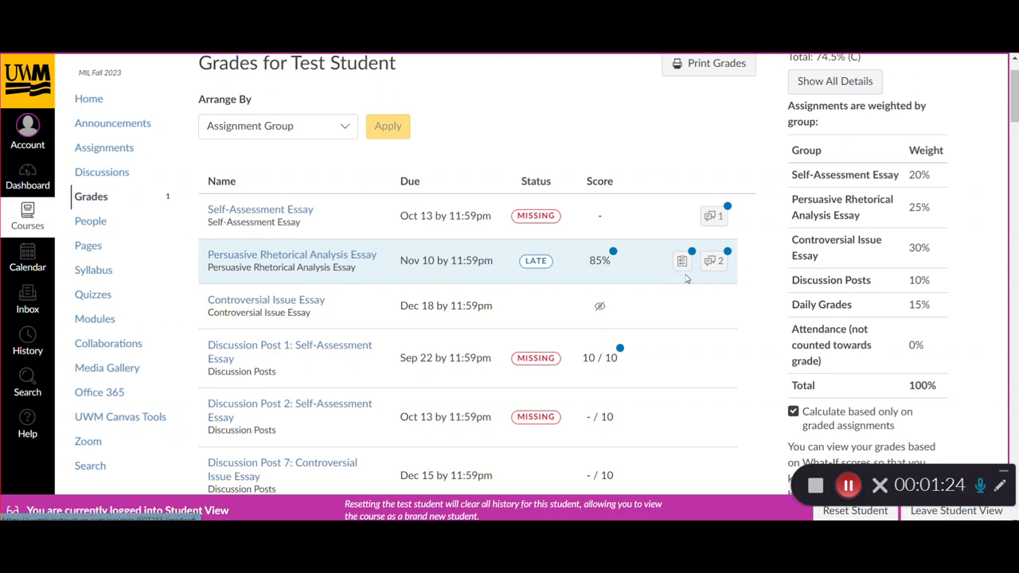
mouse_move(696, 260)
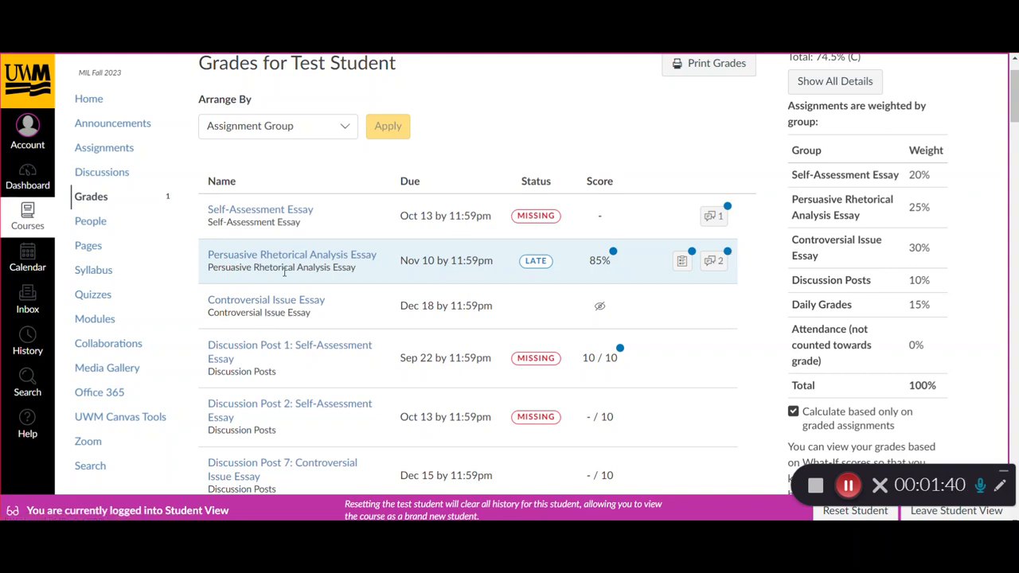
mouse_move(354, 267)
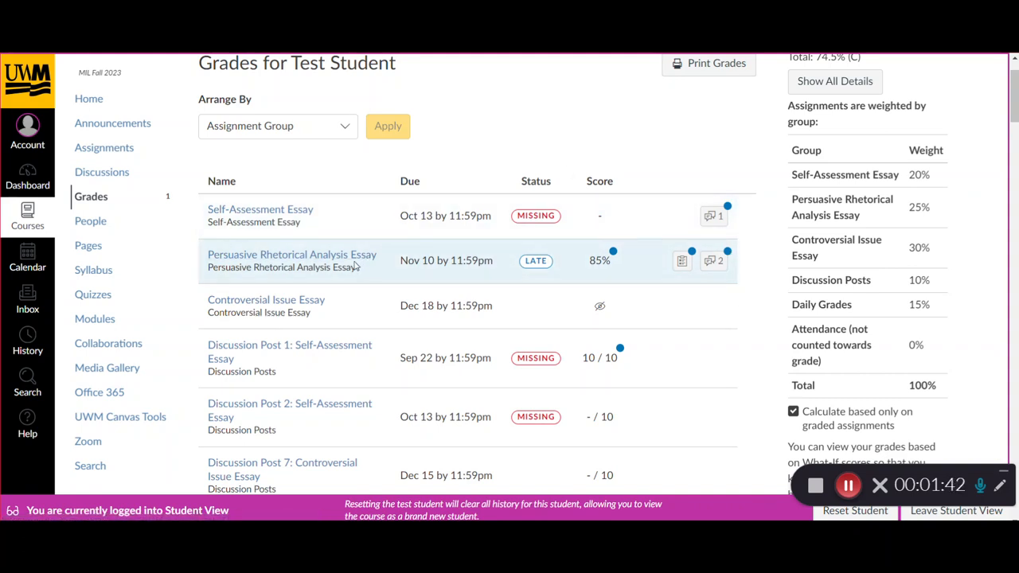
mouse_move(325, 255)
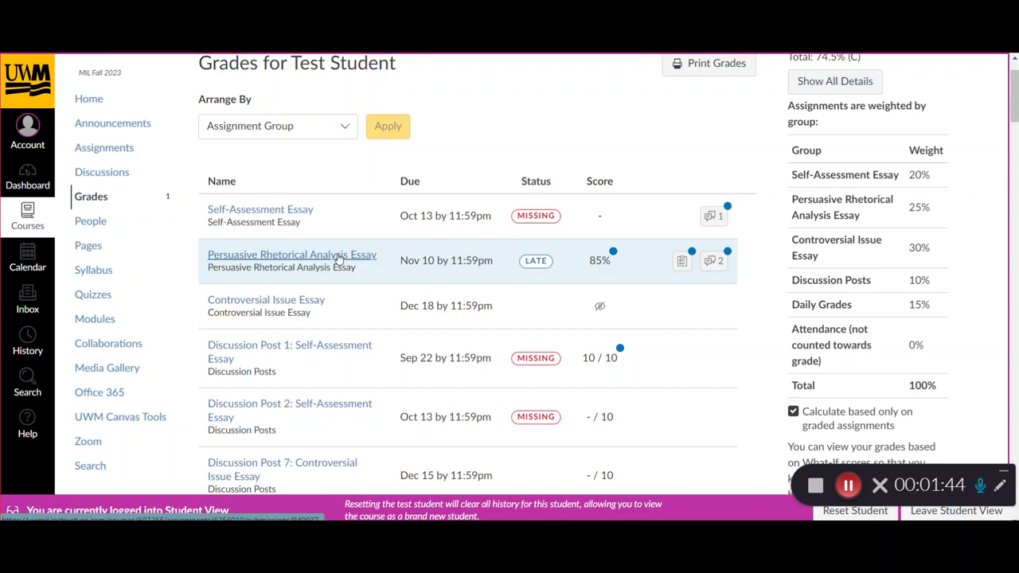
Step: Show the Persuasive Rhetorical Analysis Essay submission details with the 85% grade and instructor comments
left_click(289, 255)
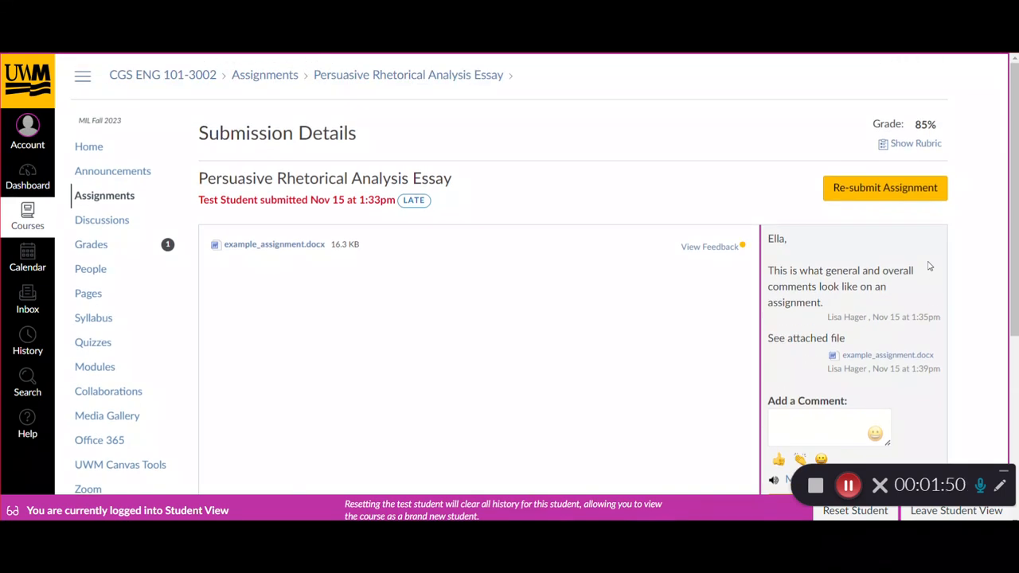
scroll("down", 3)
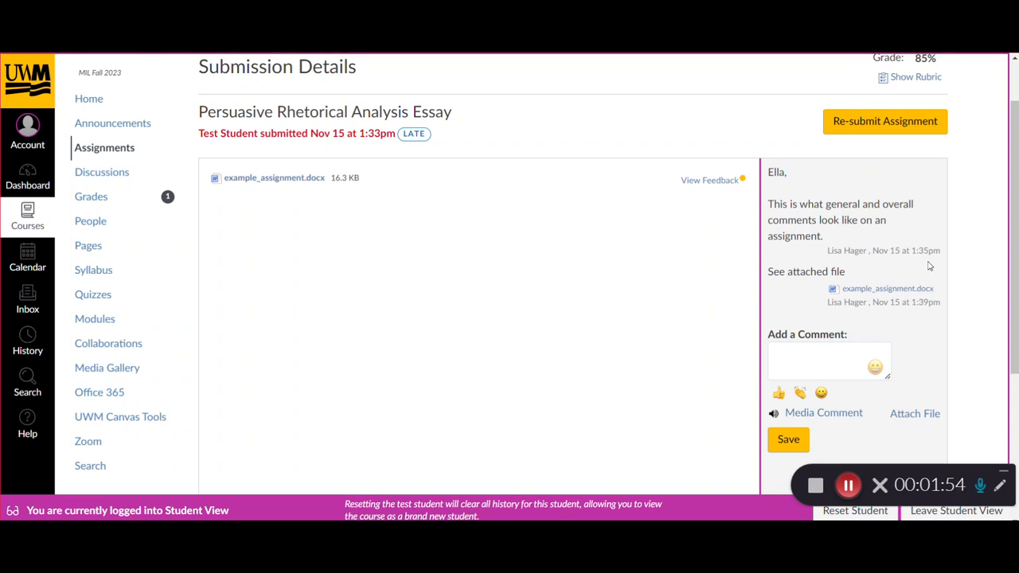
scroll("down", 3)
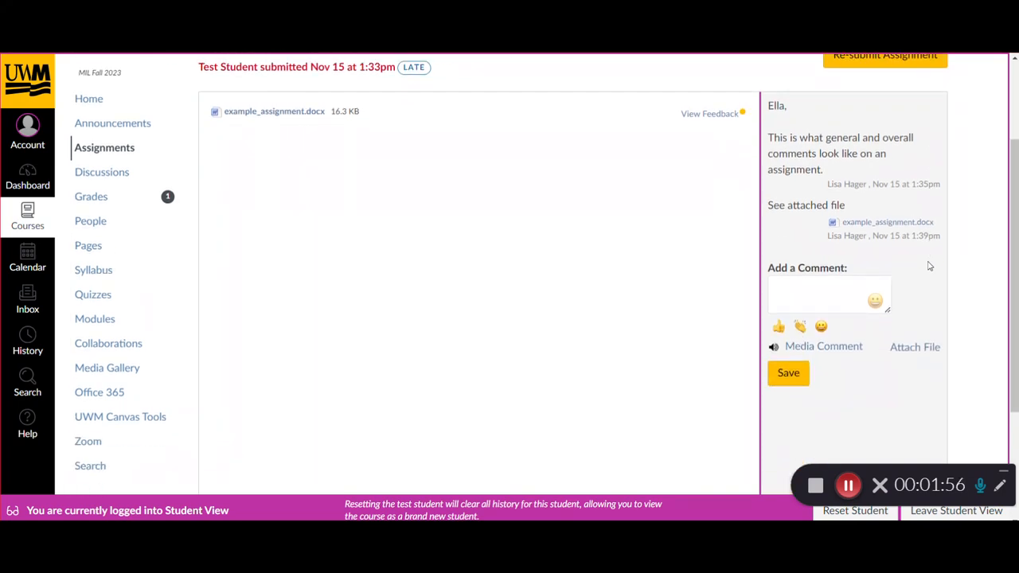
mouse_move(303, 229)
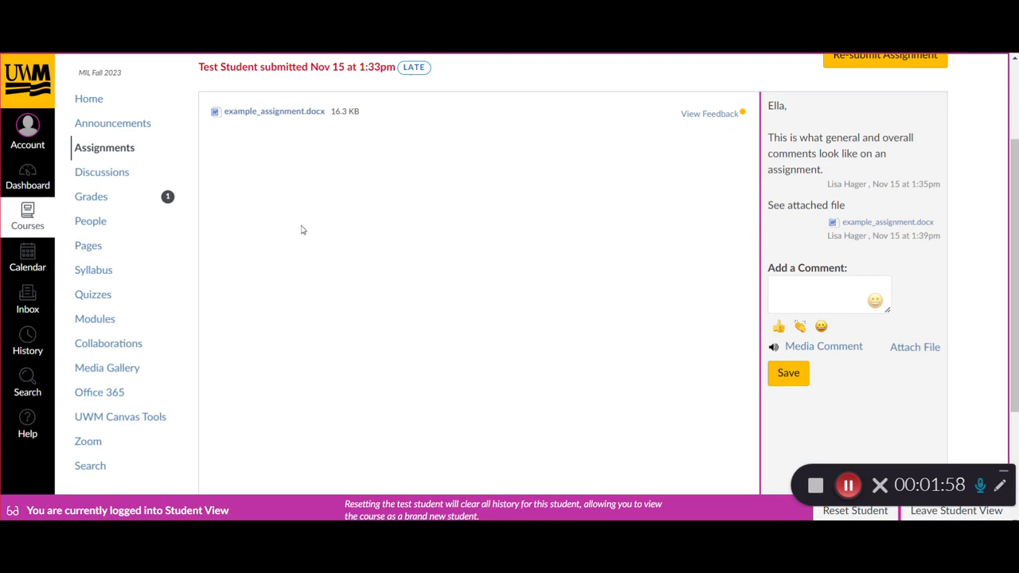
mouse_move(324, 169)
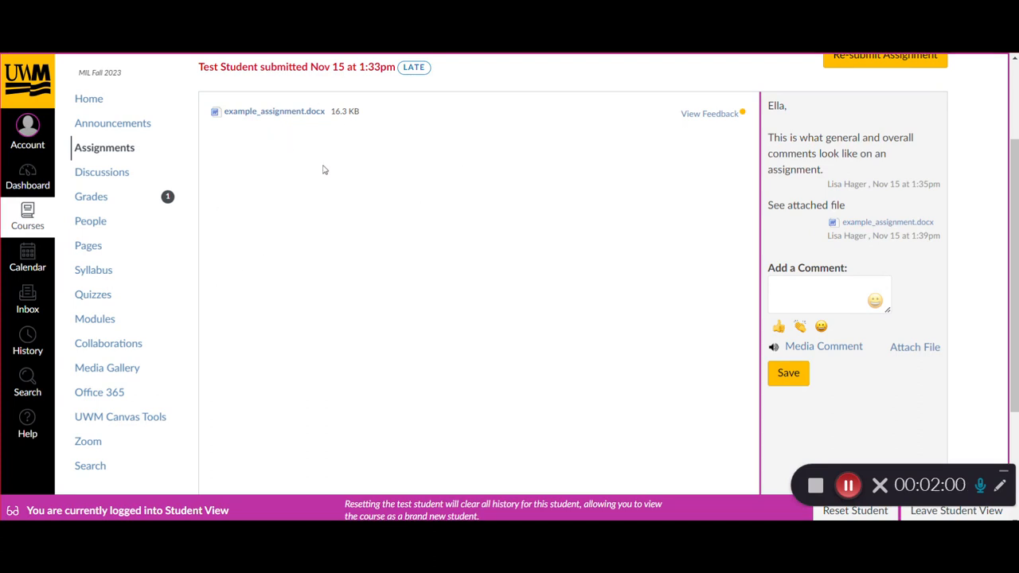
mouse_move(412, 188)
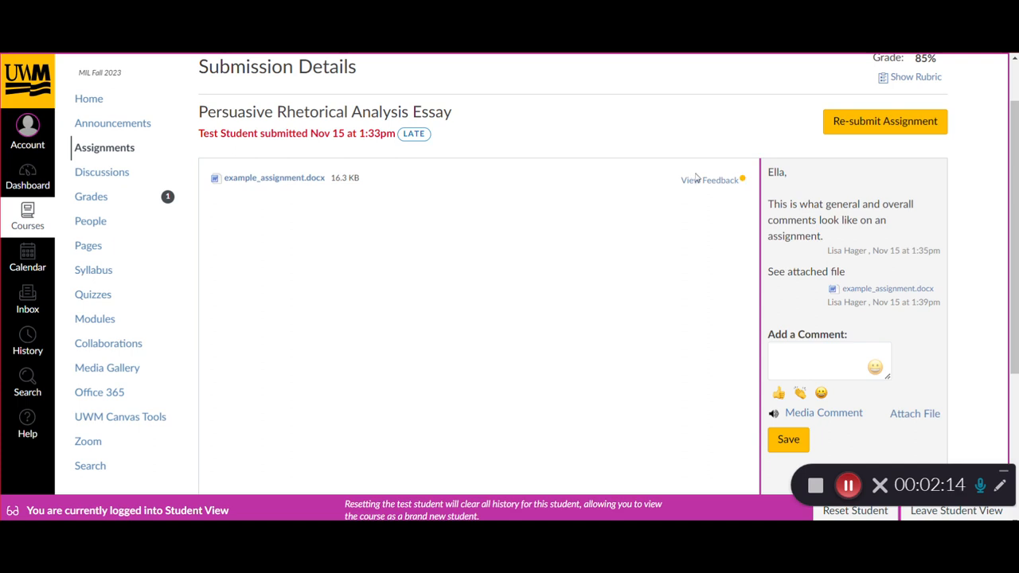
mouse_move(697, 180)
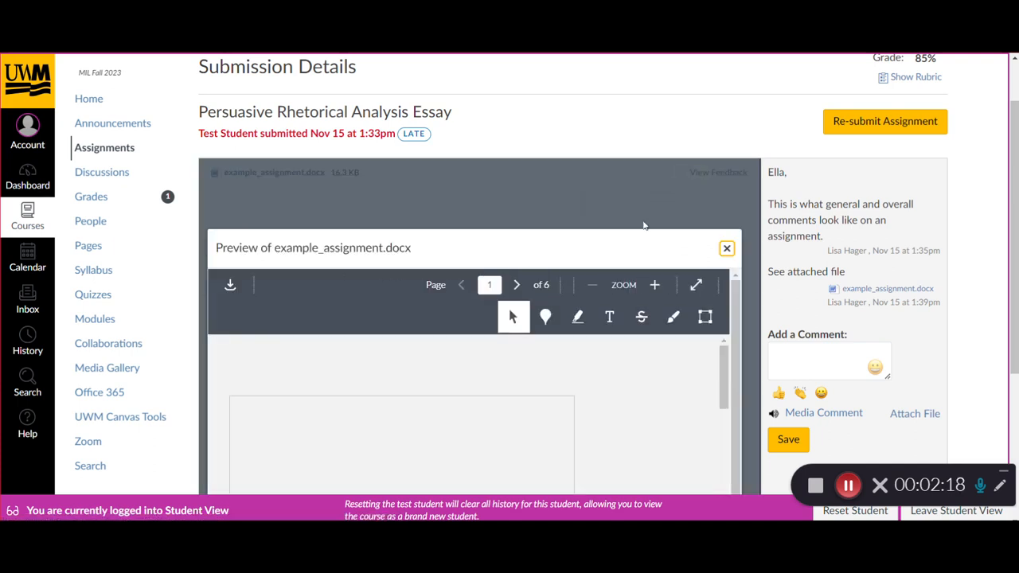
scroll("down", 3)
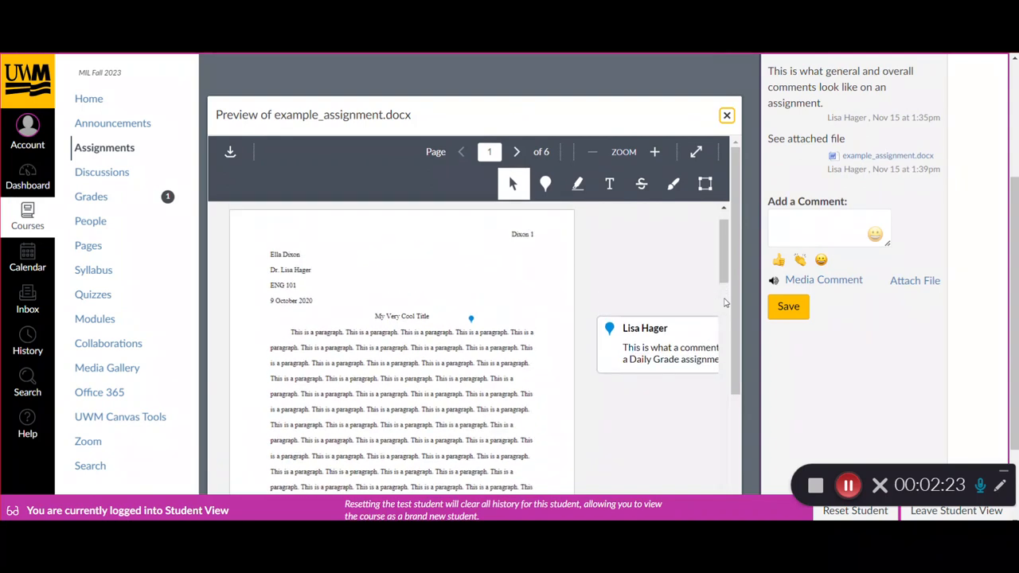
scroll("down", 3)
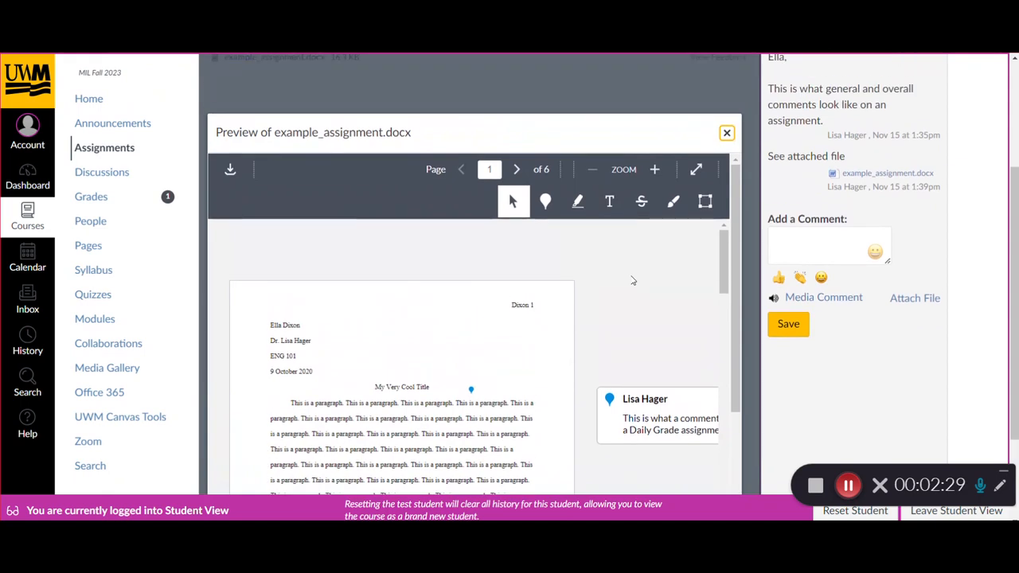
mouse_move(637, 280)
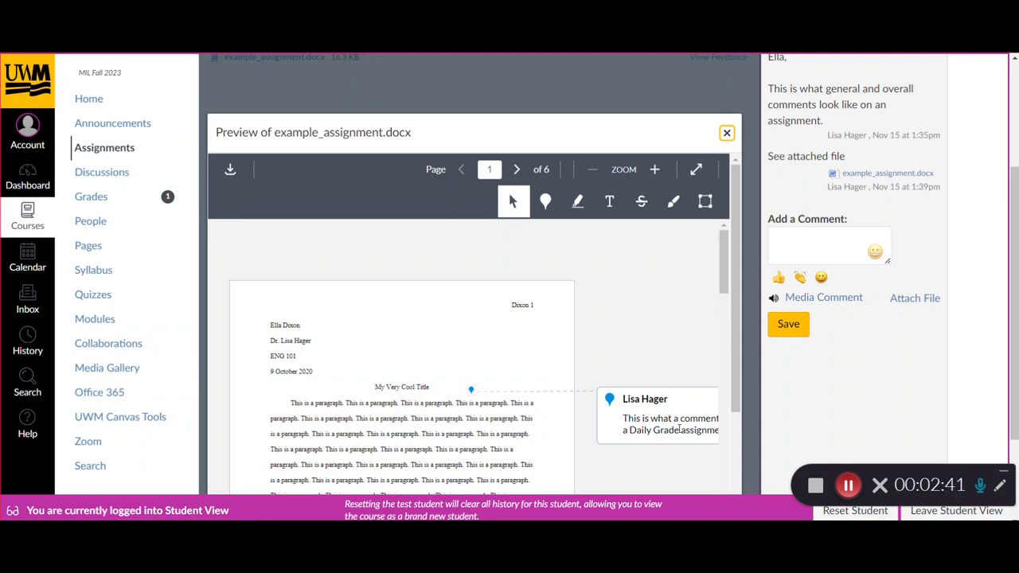
scroll("down", 3)
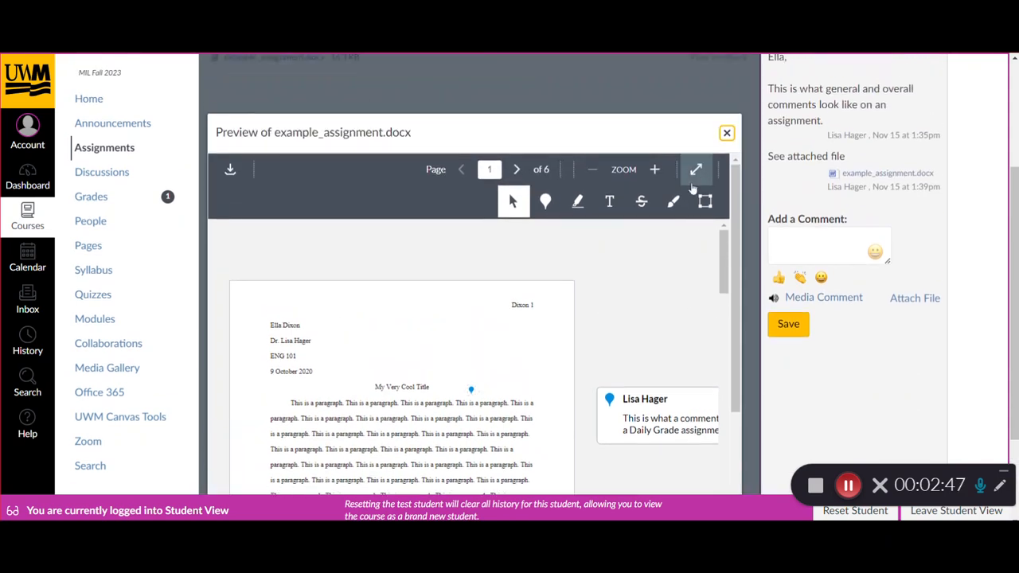
left_click(698, 169)
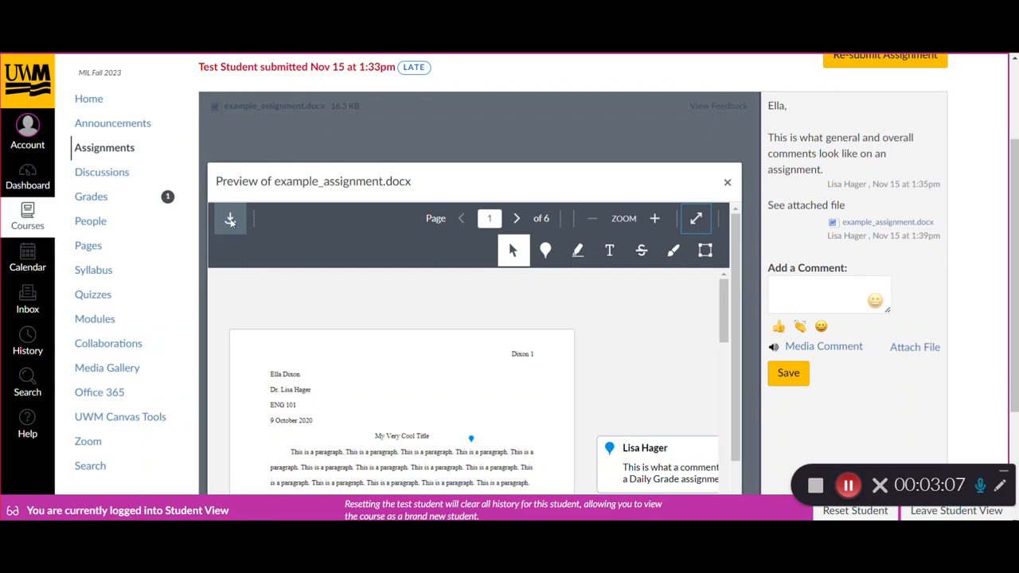
mouse_move(229, 218)
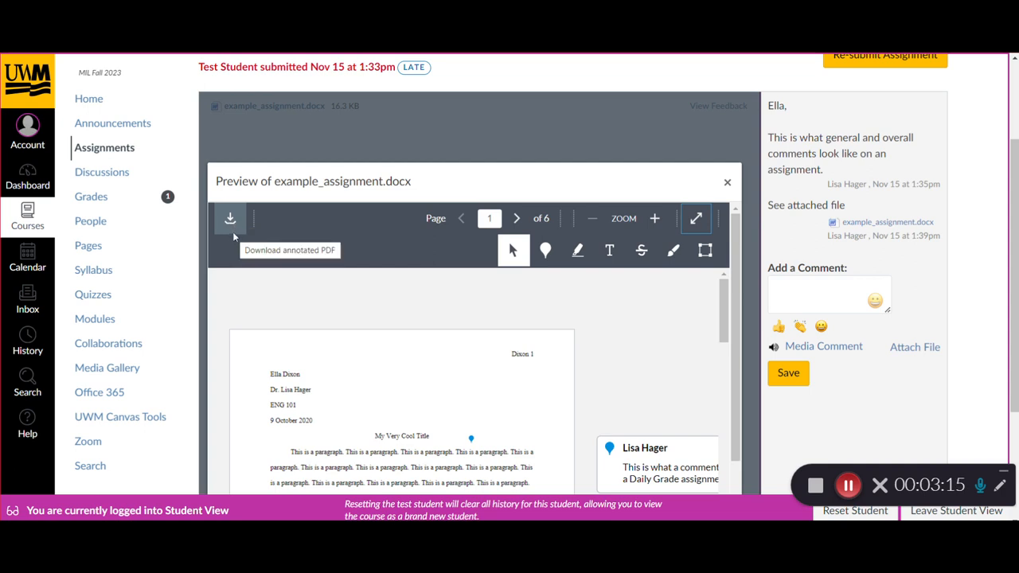
mouse_move(688, 143)
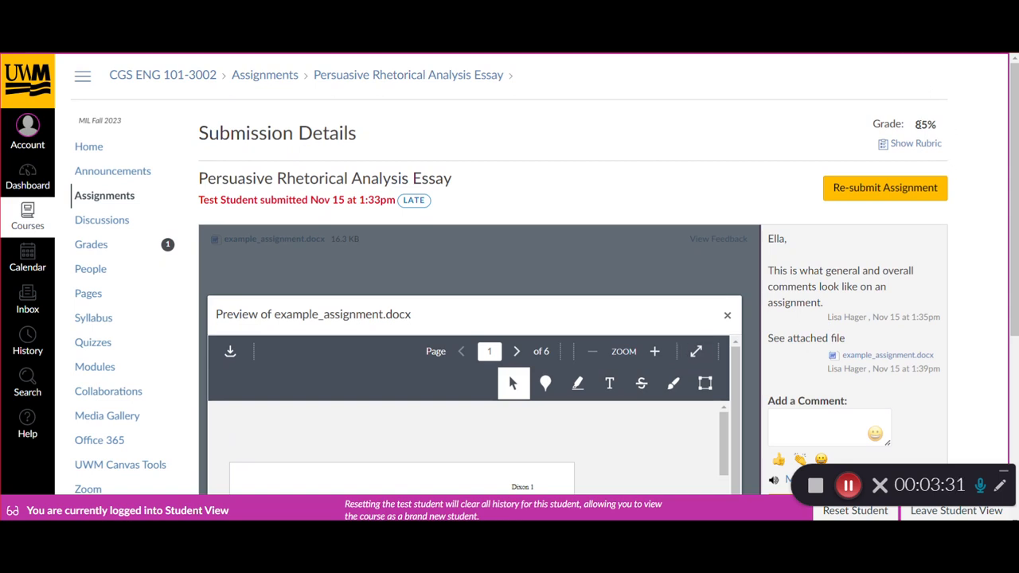
mouse_move(851, 127)
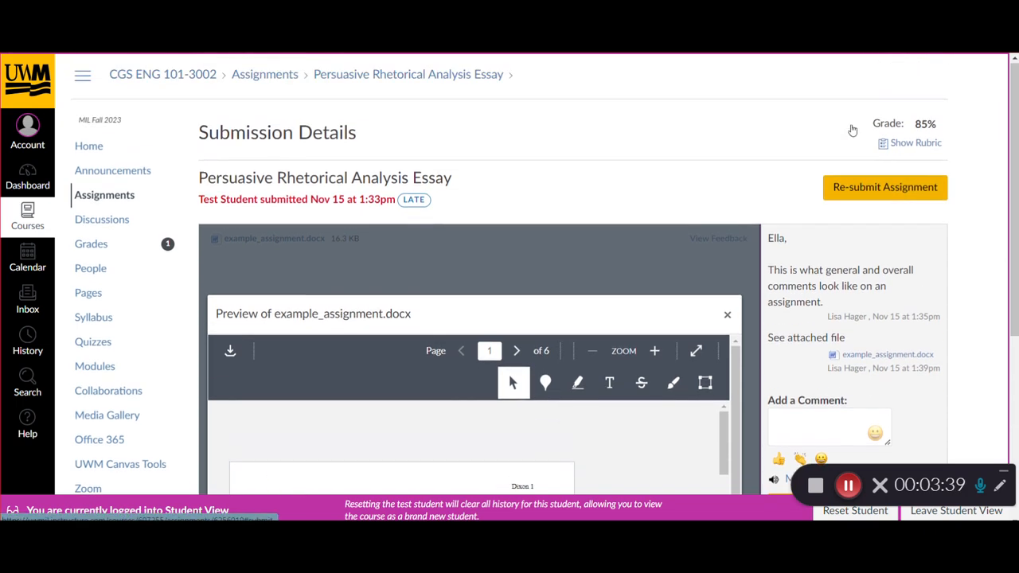
left_click(915, 143)
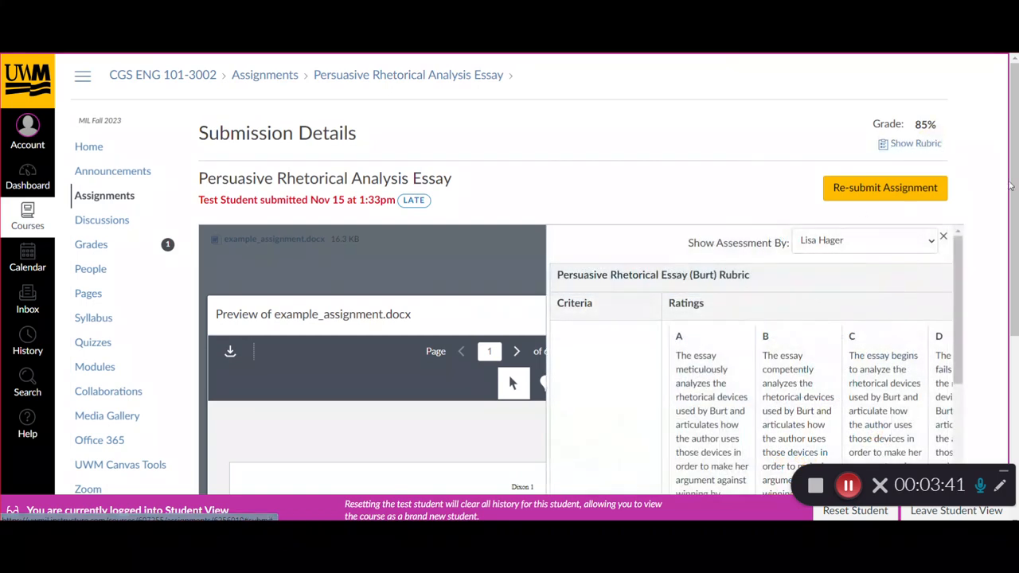
scroll("down", 3)
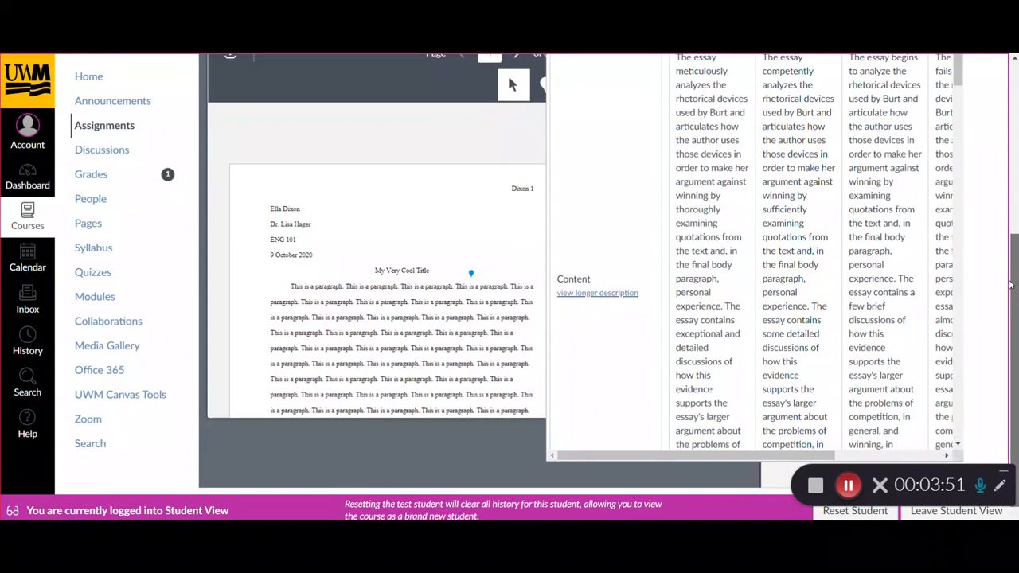
mouse_move(793, 278)
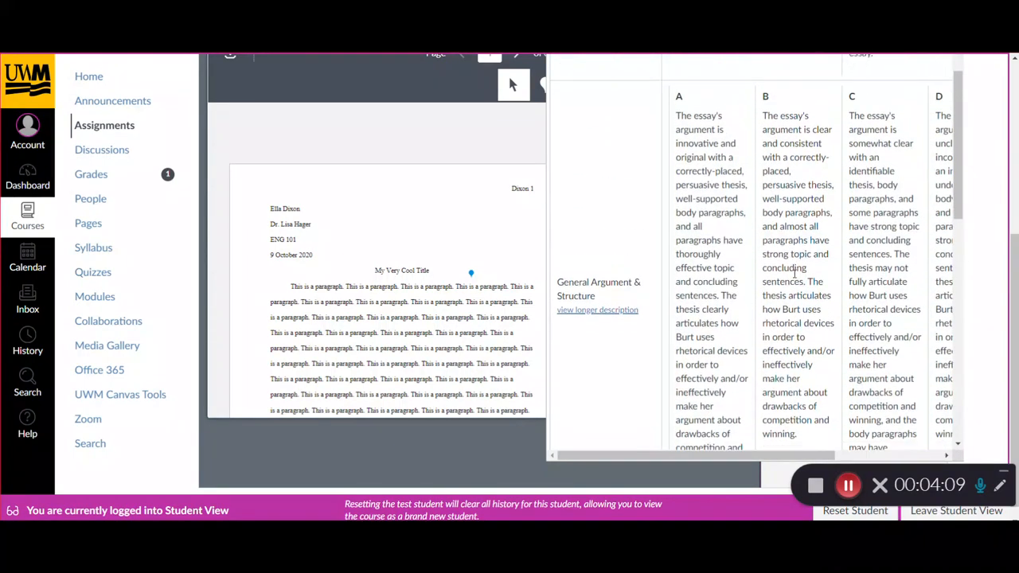
scroll("down", 3)
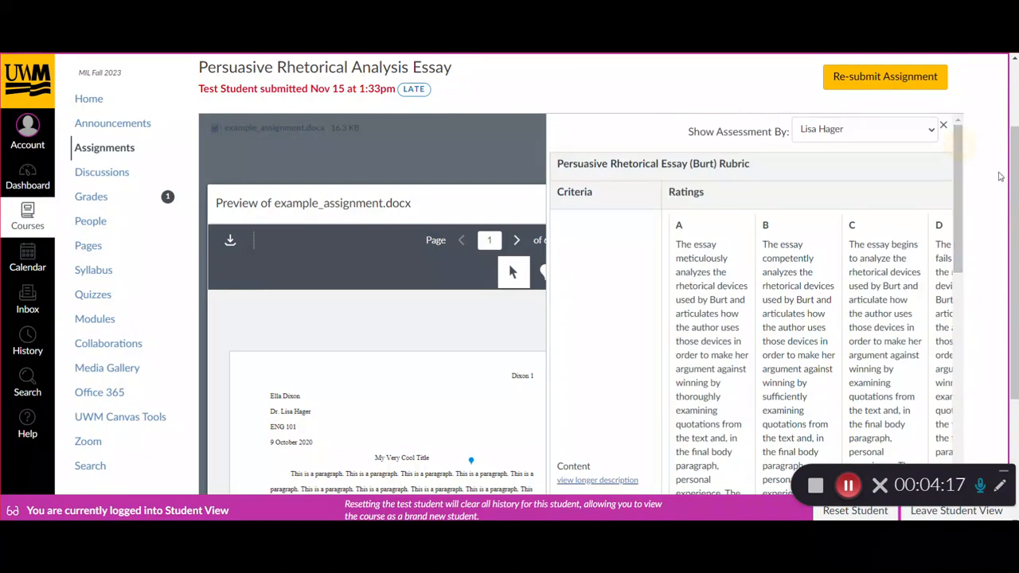
left_click(863, 129)
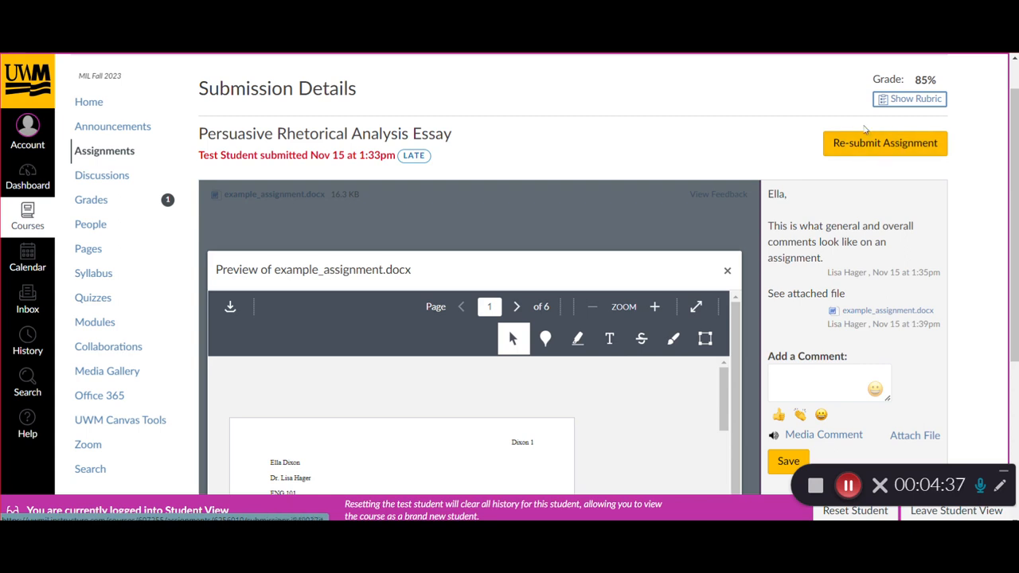
mouse_move(952, 197)
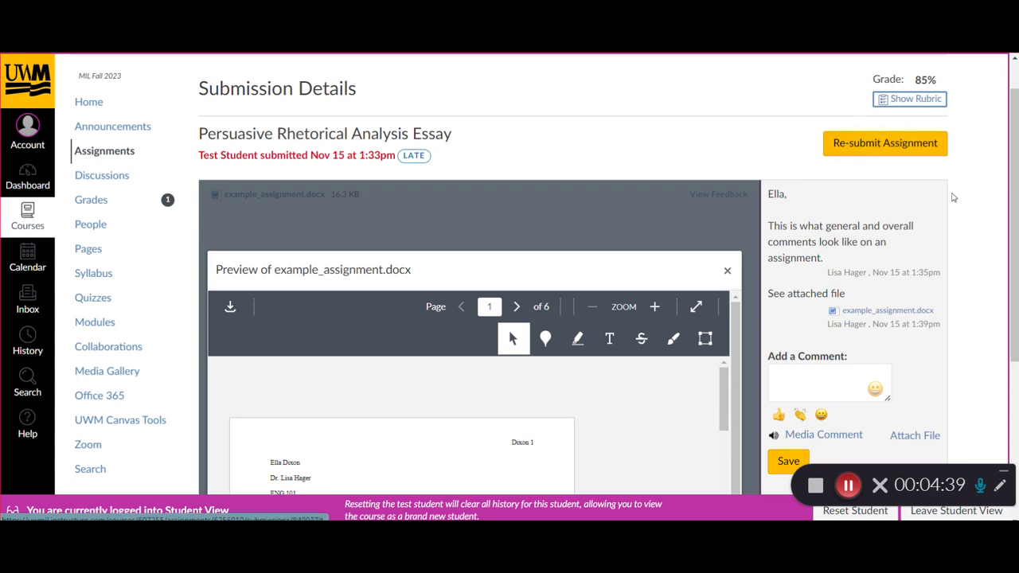
scroll("down", 3)
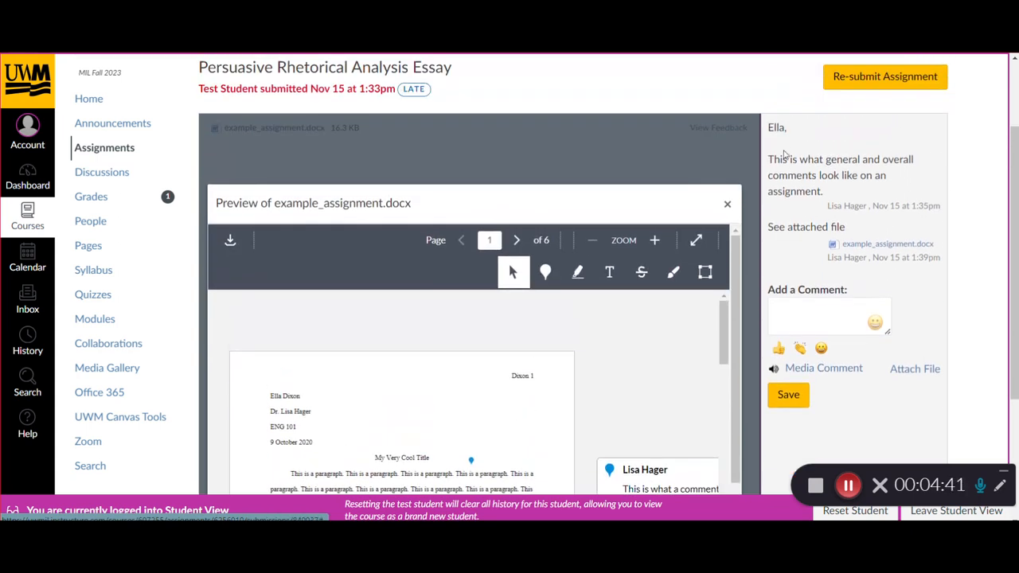
double_click(776, 127)
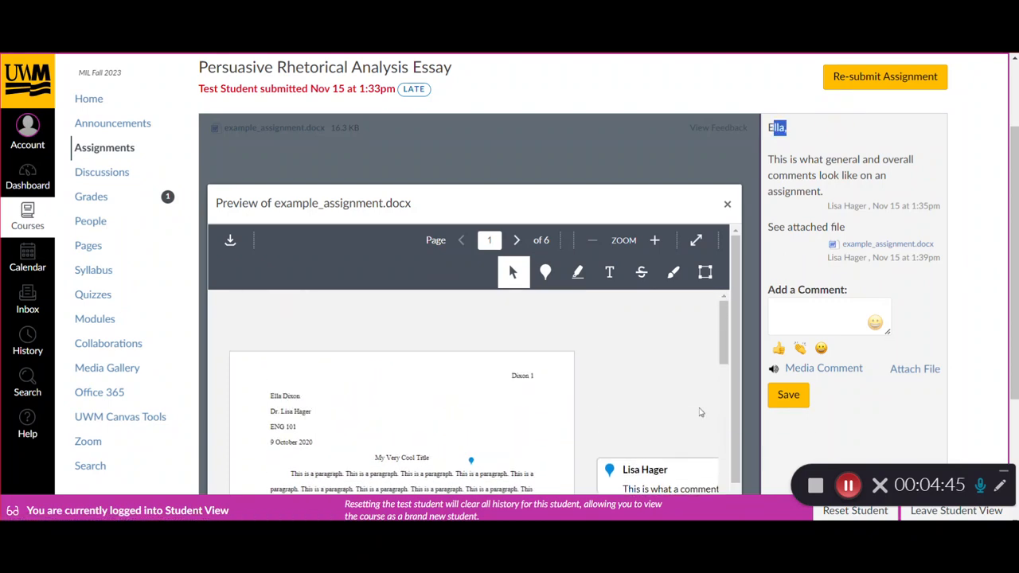
scroll("down", 3)
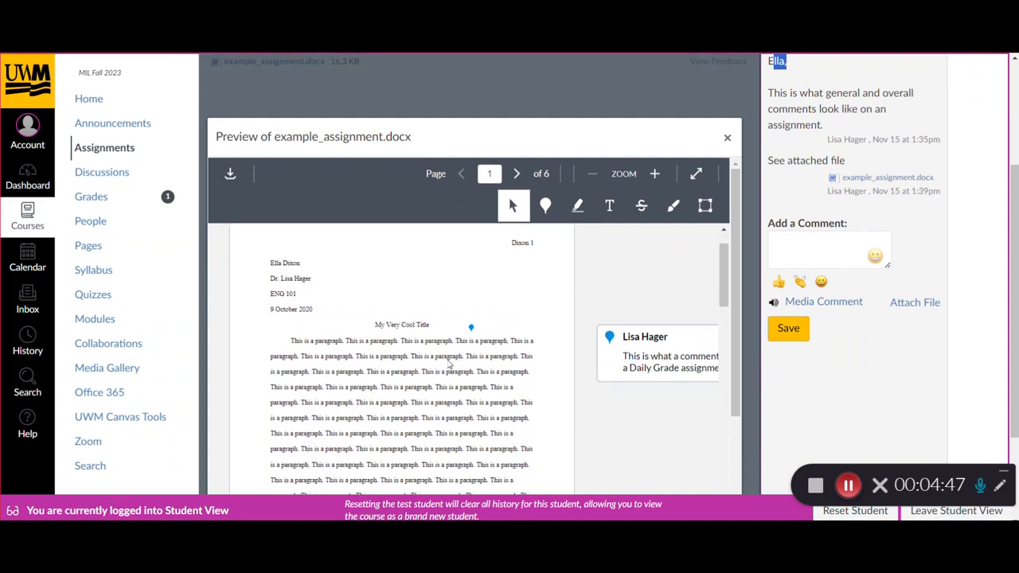
scroll("down", 3)
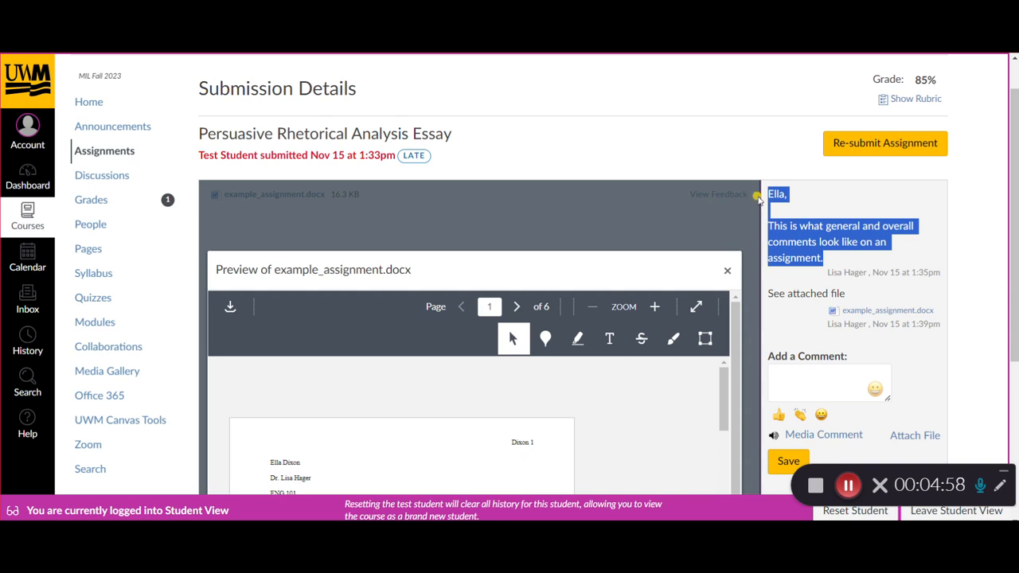
mouse_move(869, 215)
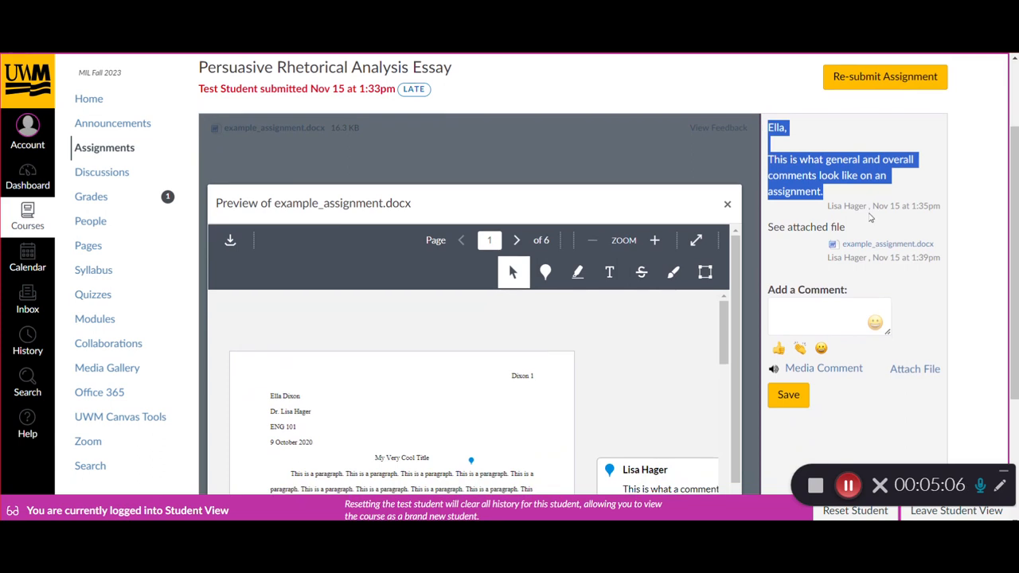
mouse_move(872, 231)
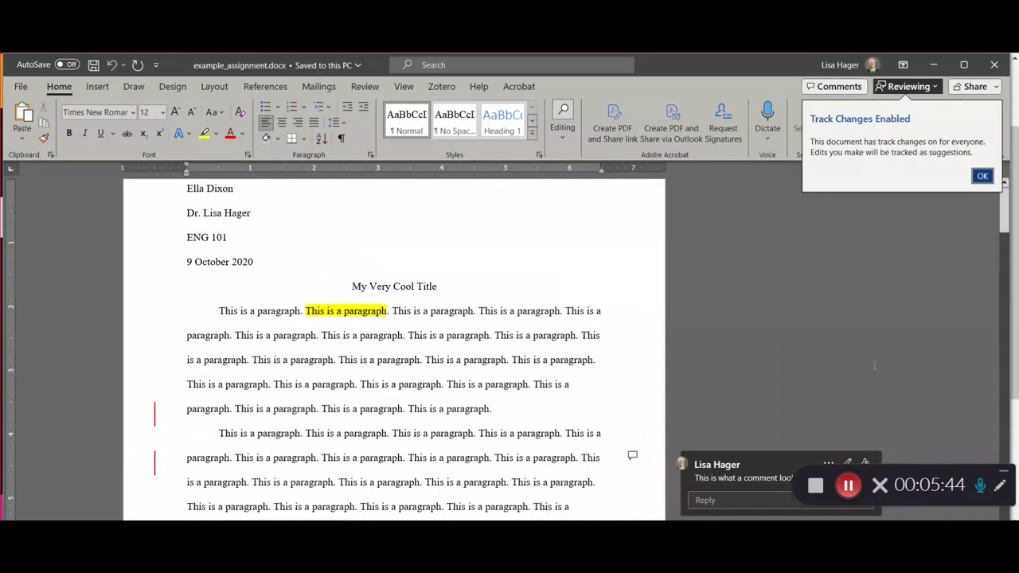
Step: Dismiss the track changes notice so the essay's highlighted passage and margin comment are visible
left_click(980, 175)
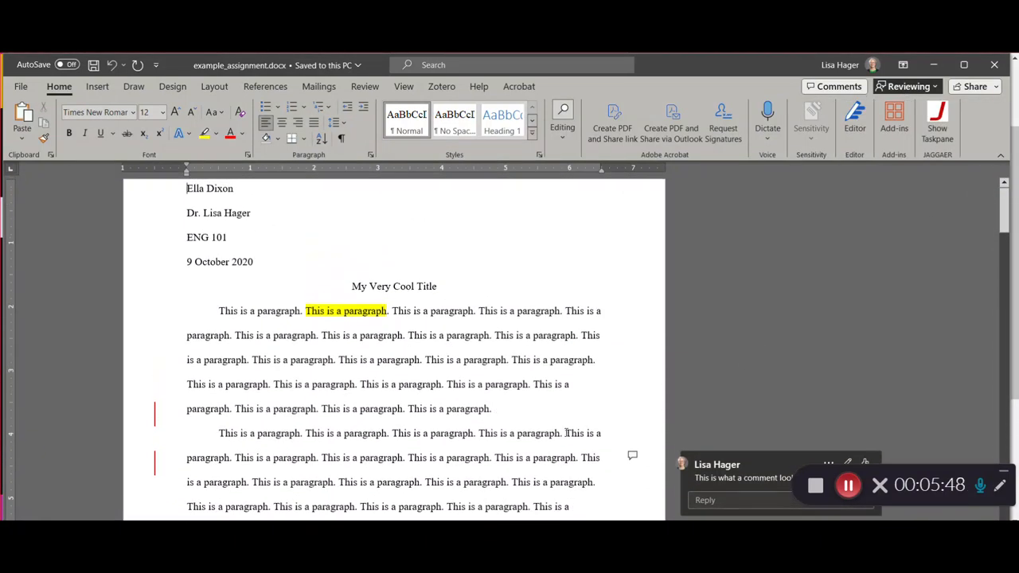
mouse_move(528, 420)
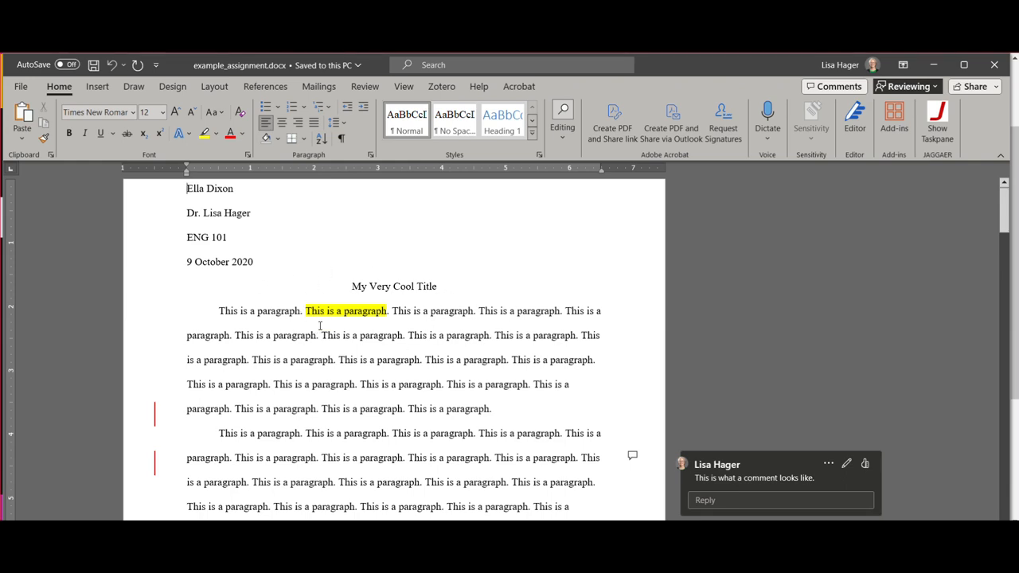
mouse_move(414, 340)
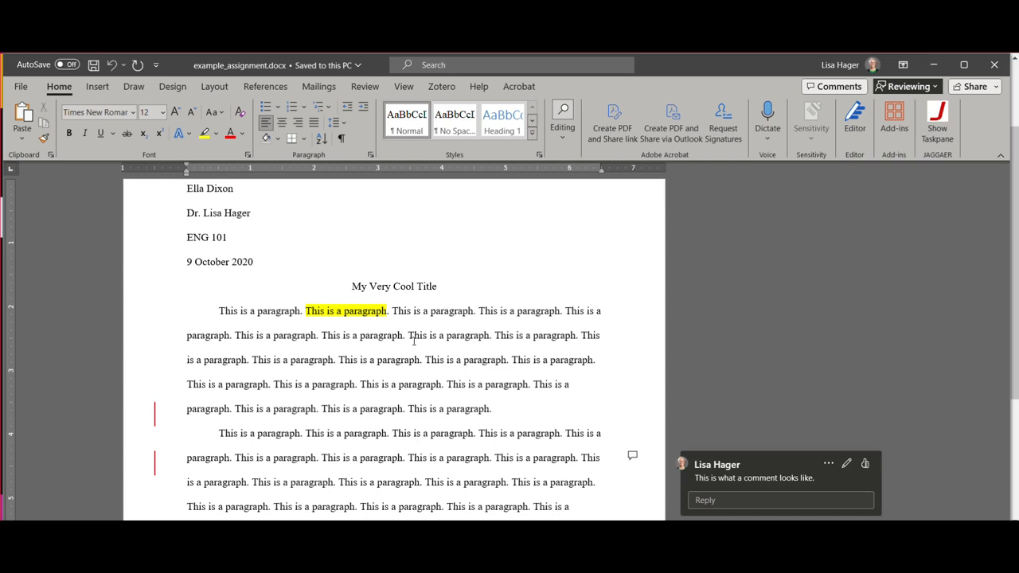
mouse_move(395, 335)
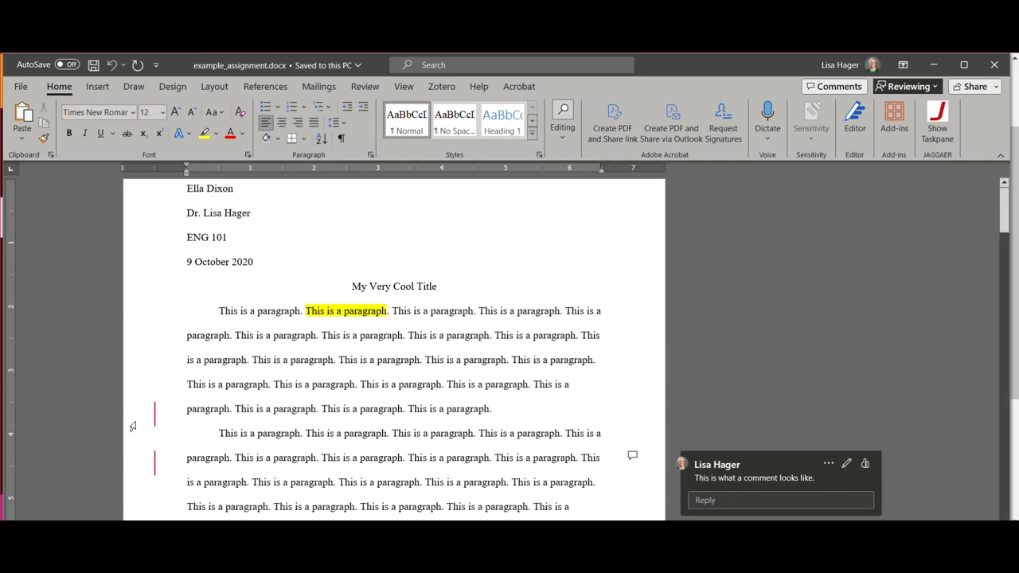
mouse_move(156, 423)
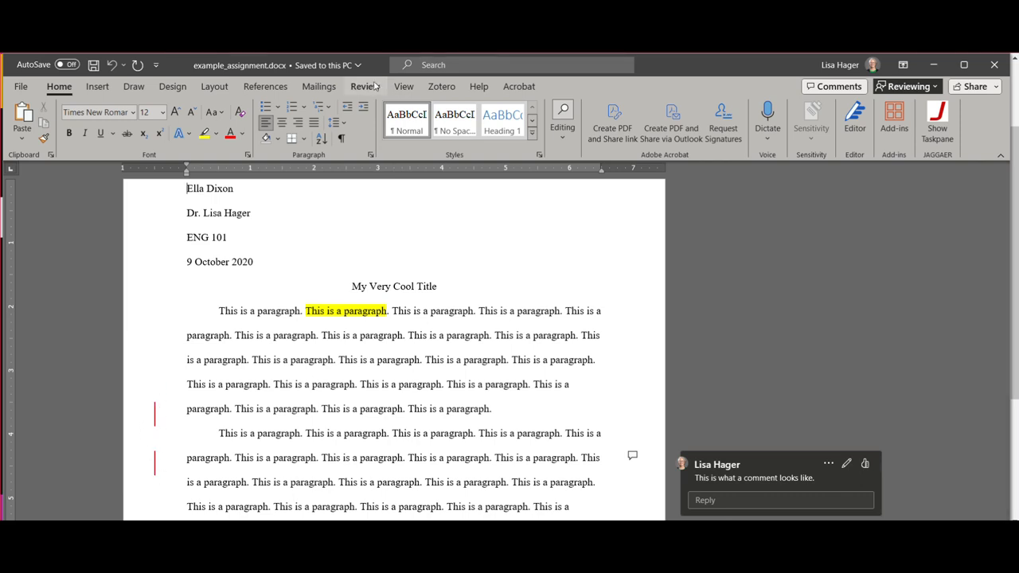
Step: Switch the Review markup display to All Markup so every tracked change shows in full
left_click(366, 86)
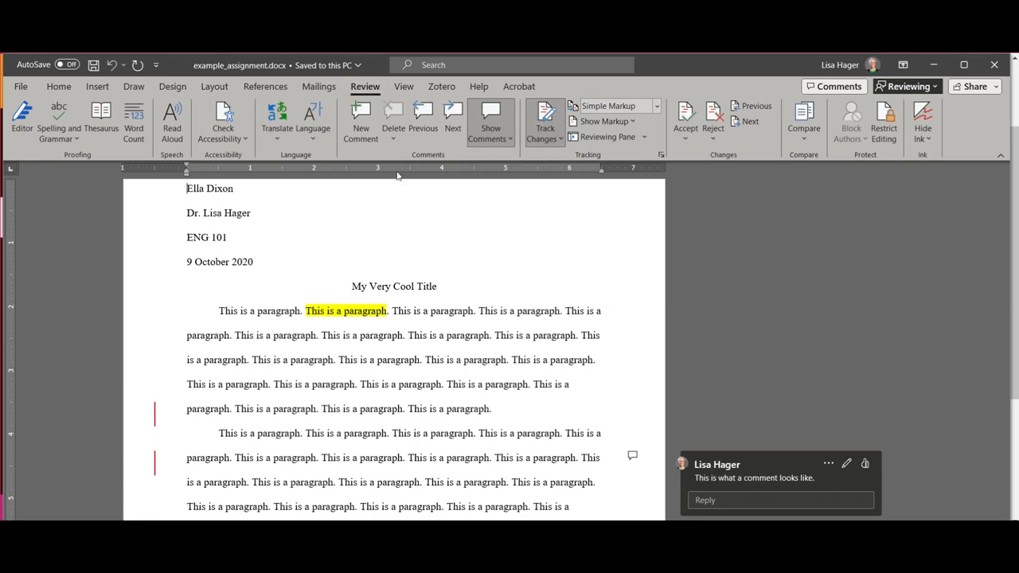
left_click(659, 105)
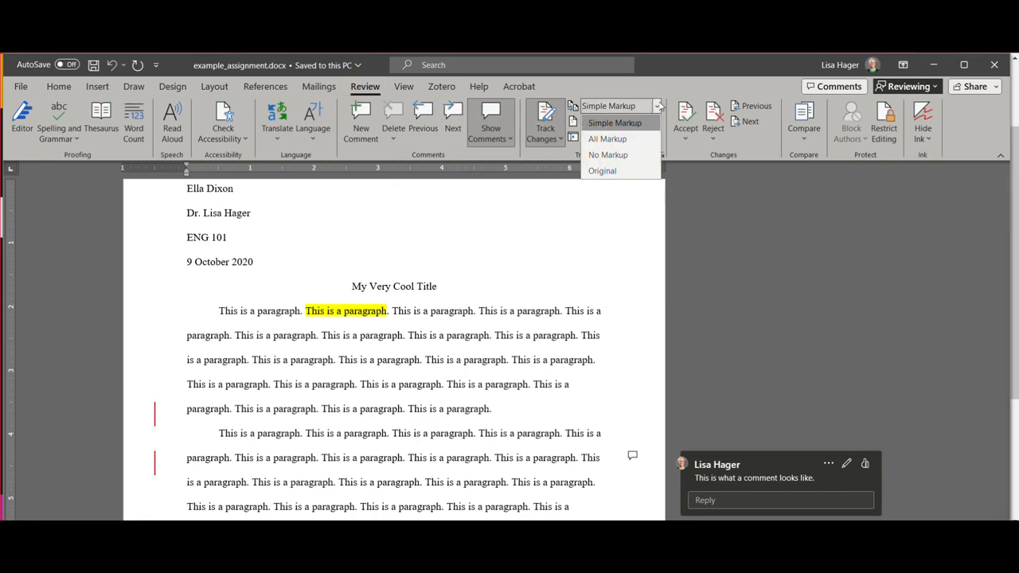
left_click(608, 138)
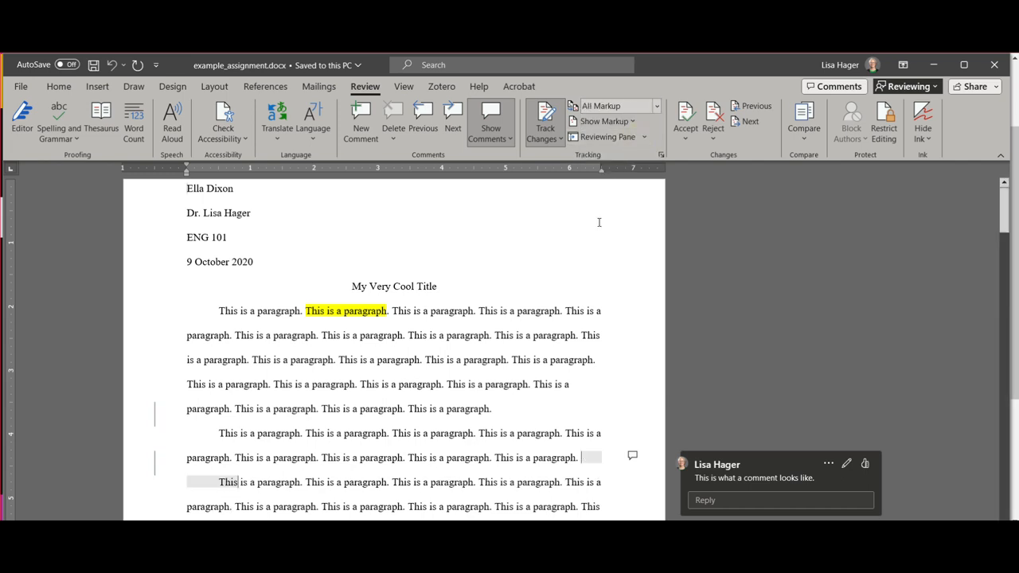
scroll("down", 3)
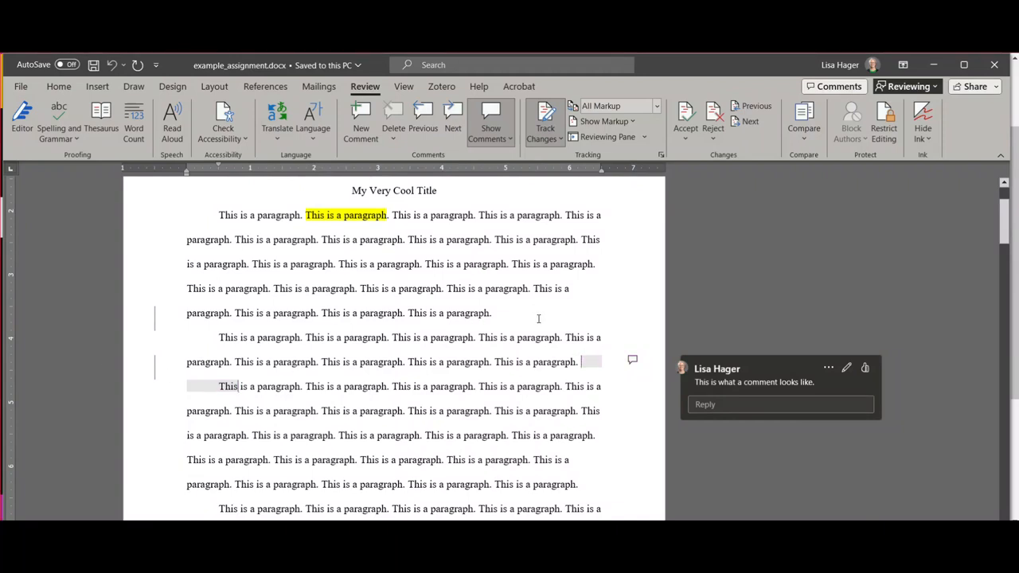
Step: Delete the first paragraph's last sentence as a tracked change and focus the instructor's comment
double_click(471, 312)
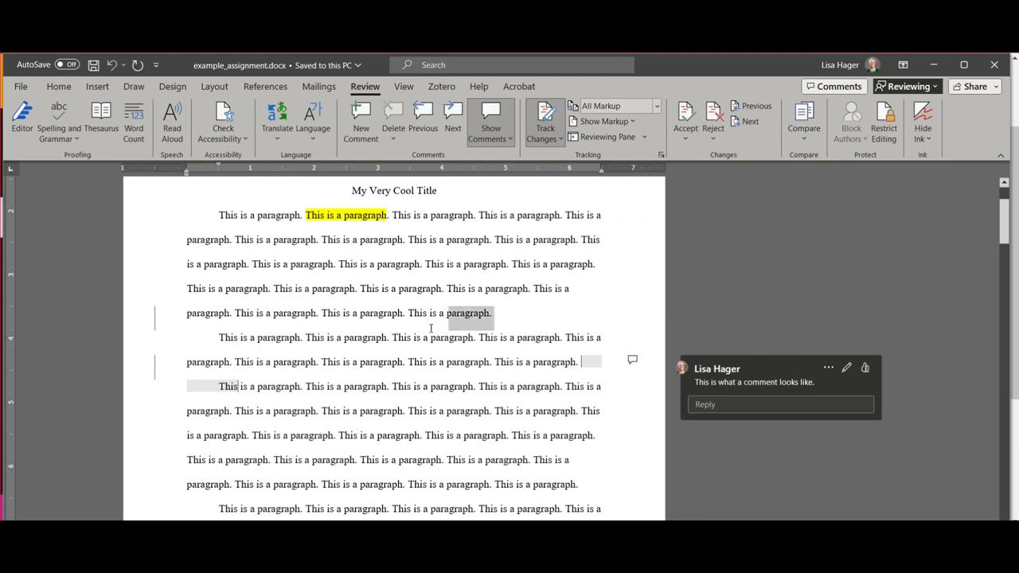
key("Delete")
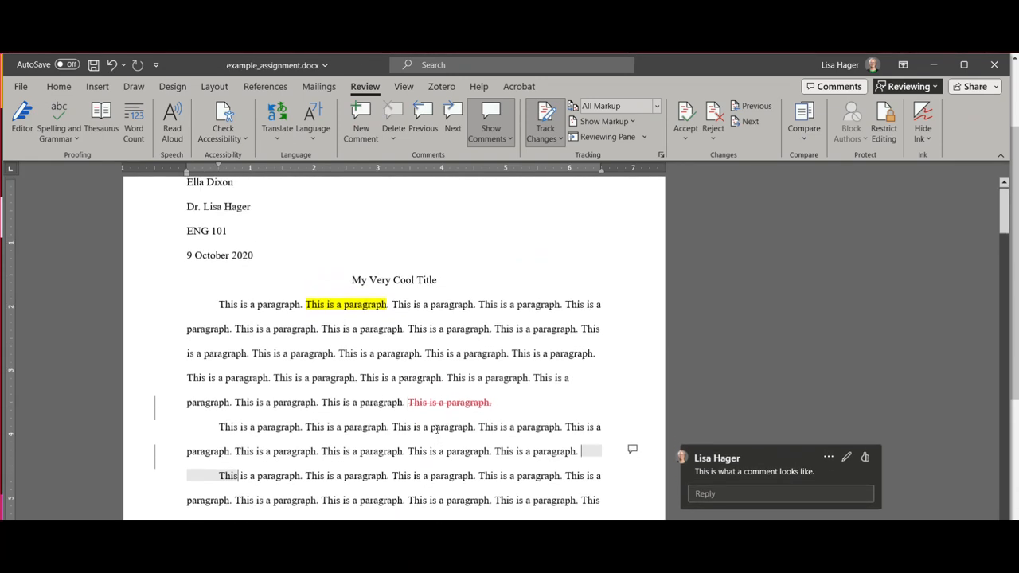
scroll("down", 3)
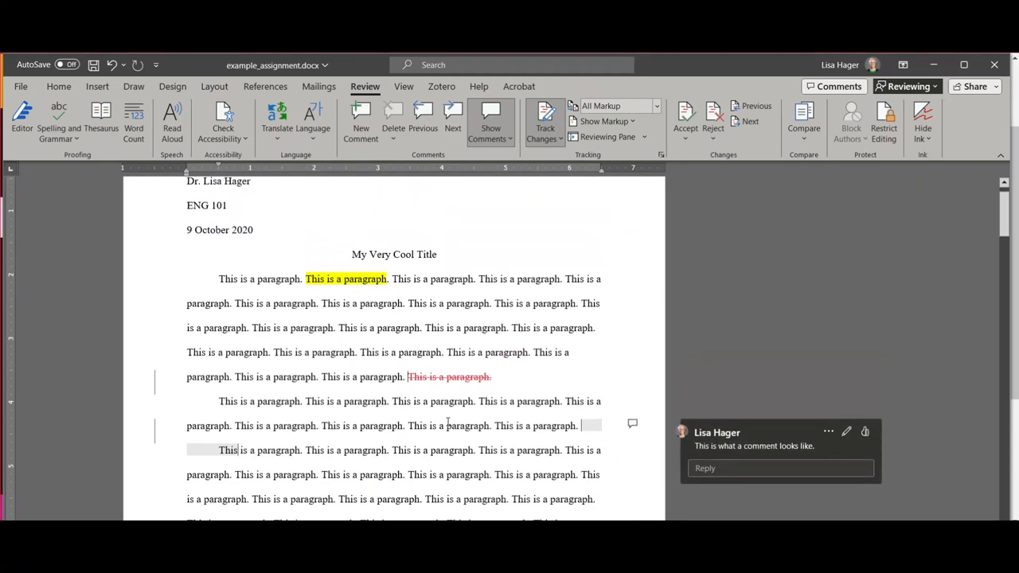
scroll("down", 3)
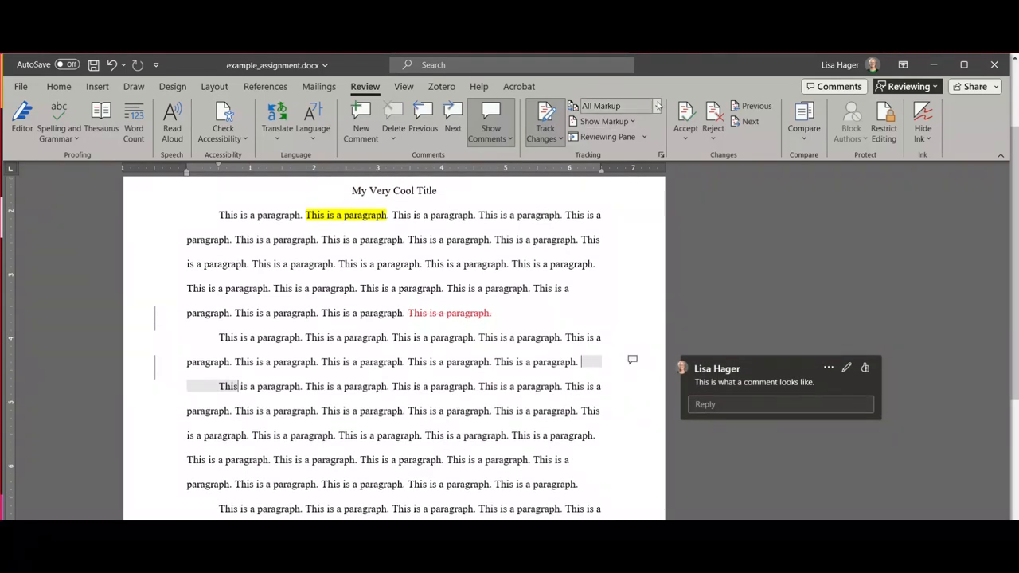
left_click(618, 105)
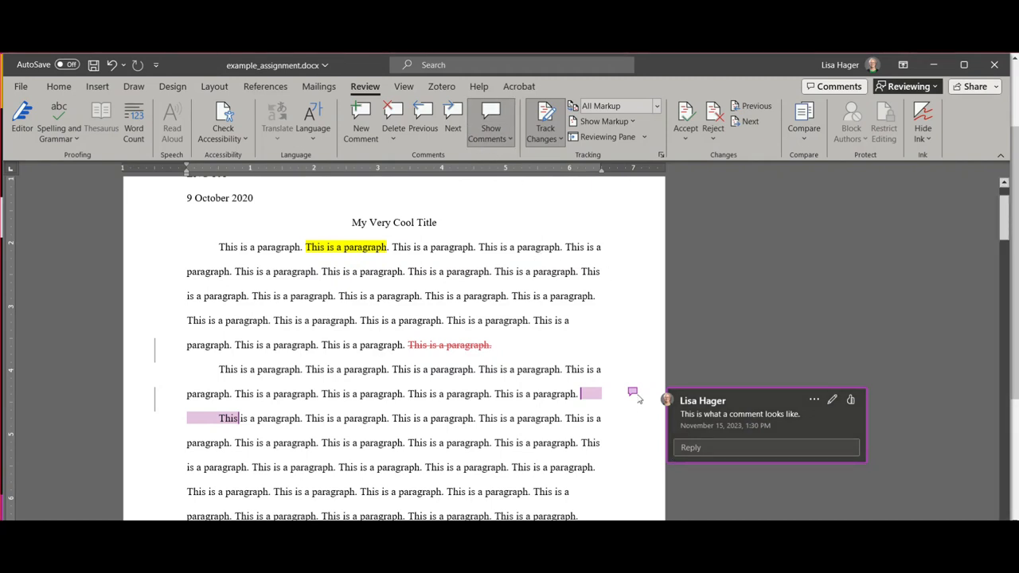
mouse_move(631, 392)
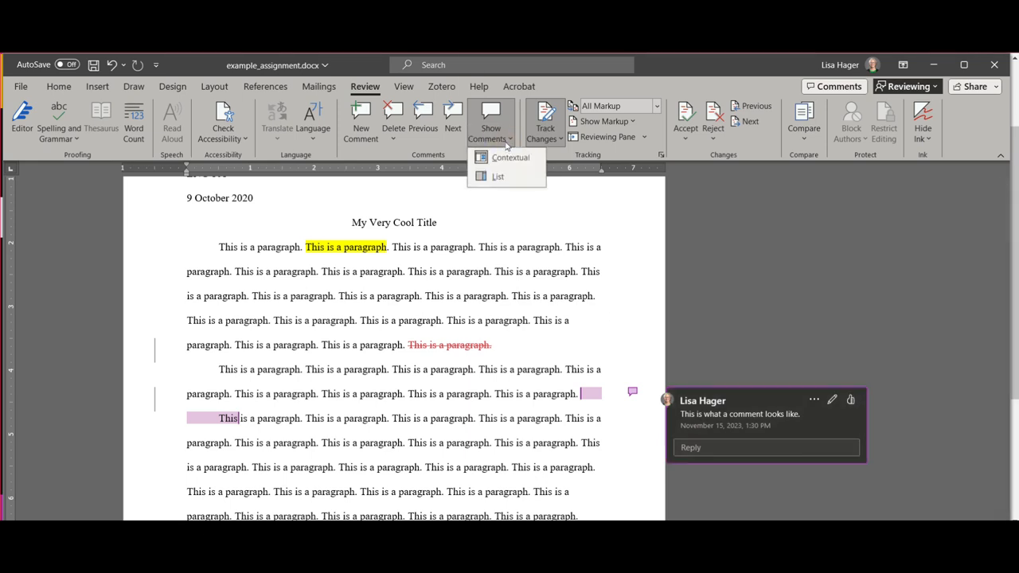
mouse_move(869, 331)
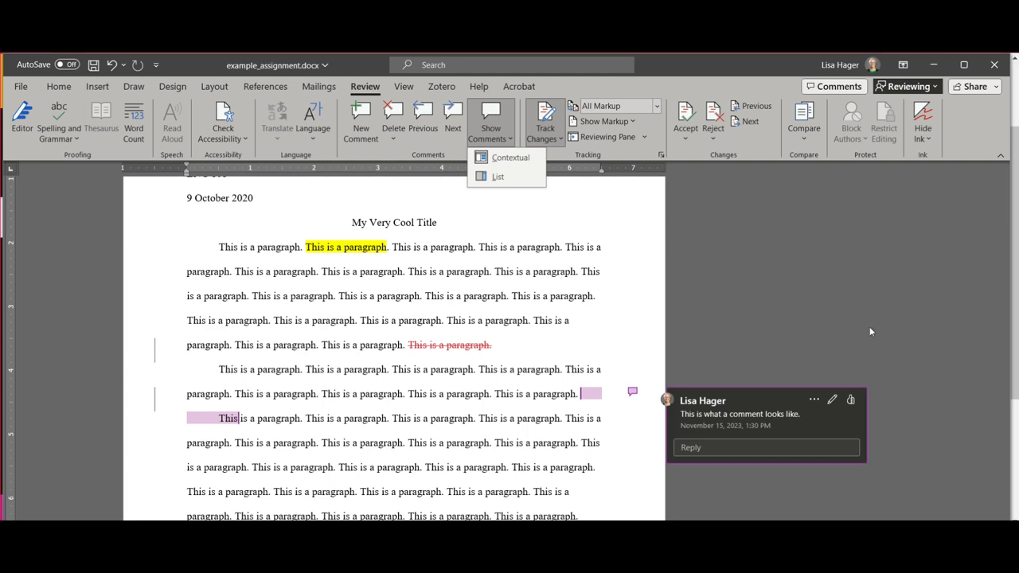
scroll("down", 3)
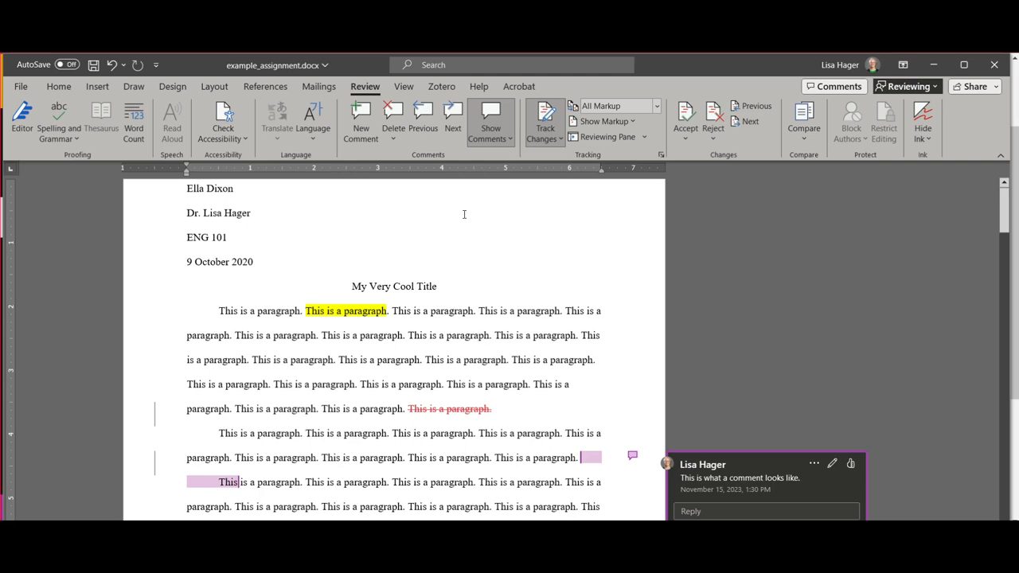
left_click(393, 130)
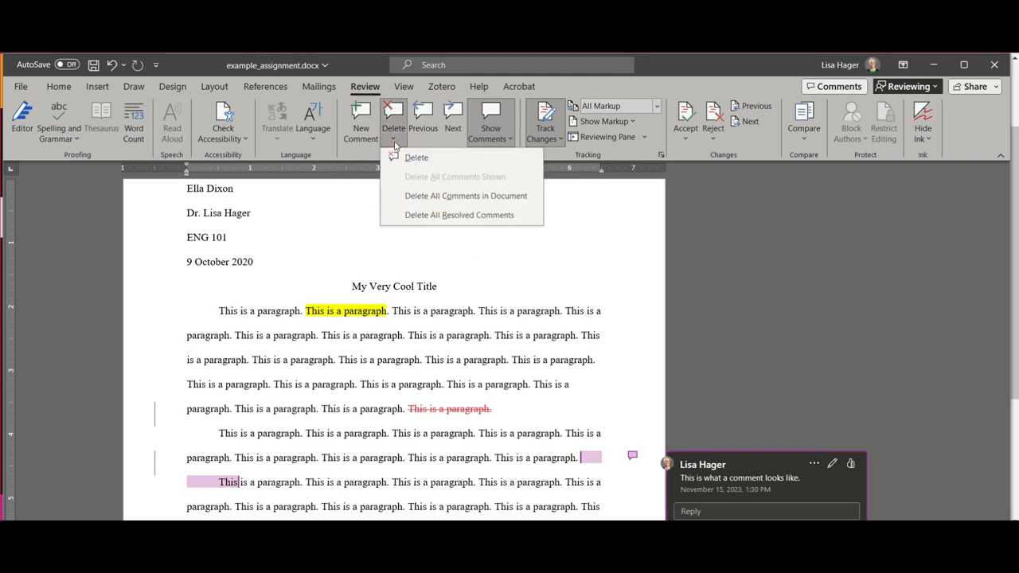
mouse_move(396, 207)
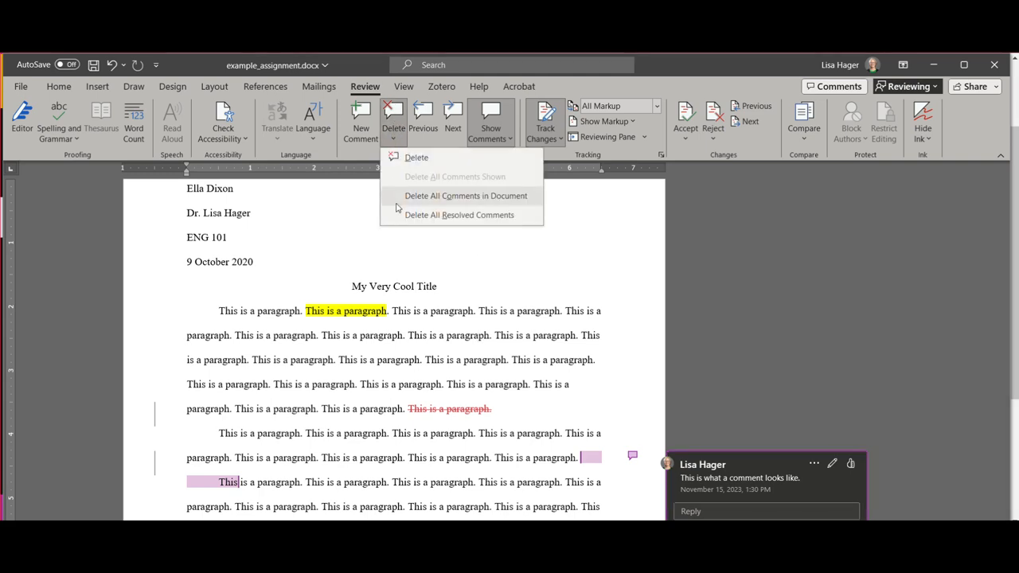
mouse_move(420, 388)
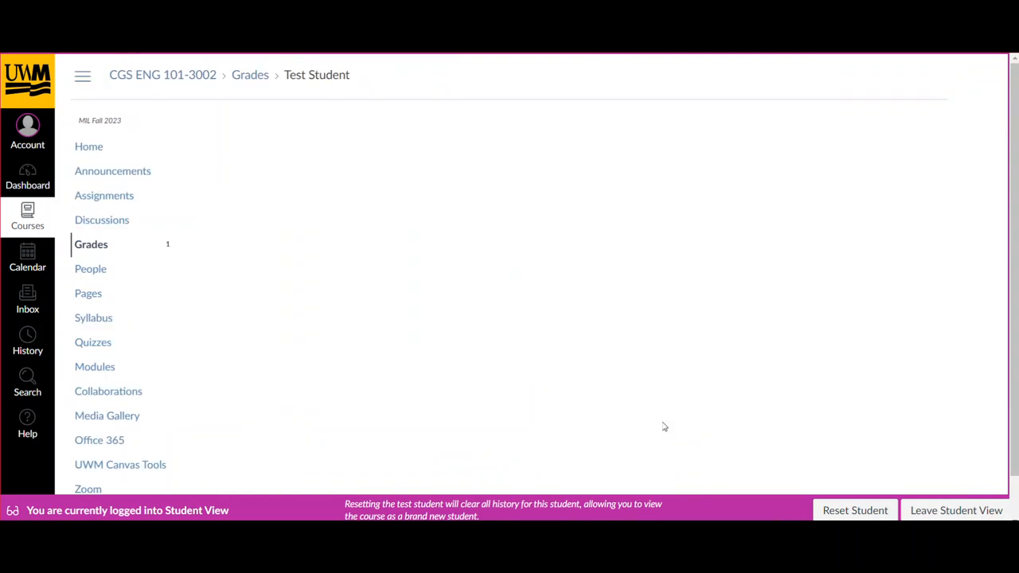
left_click(90, 245)
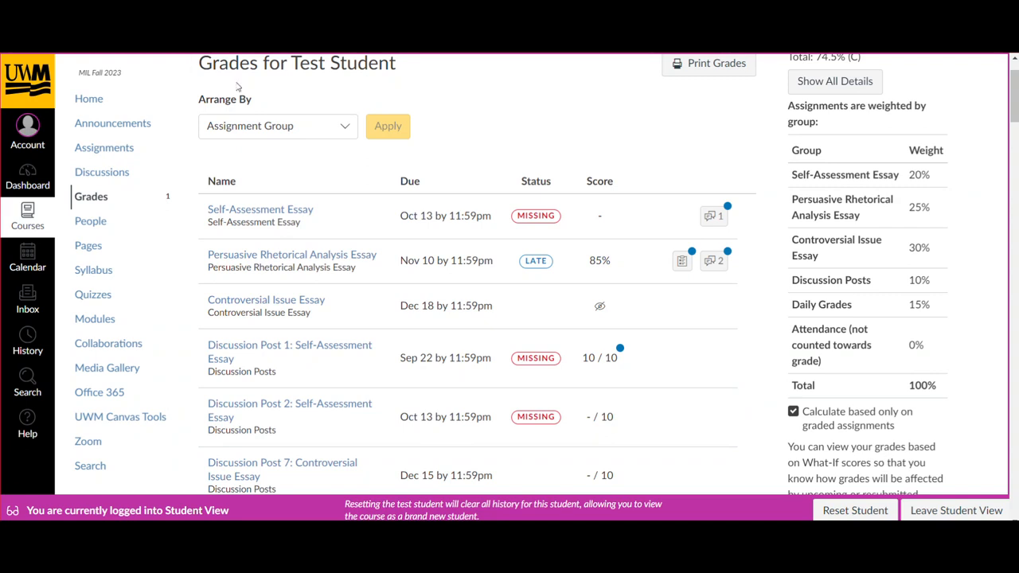
mouse_move(650, 239)
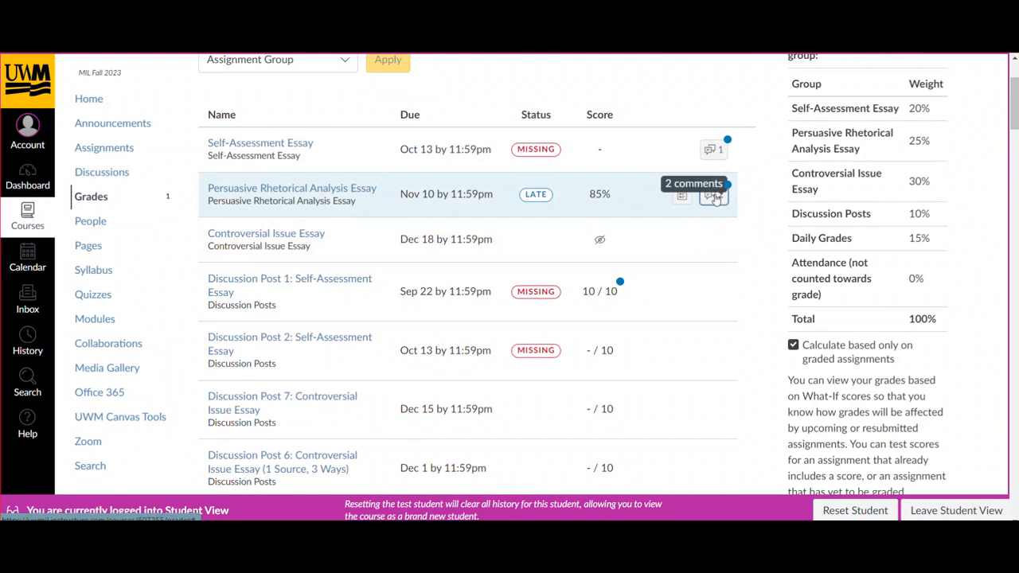
left_click(713, 195)
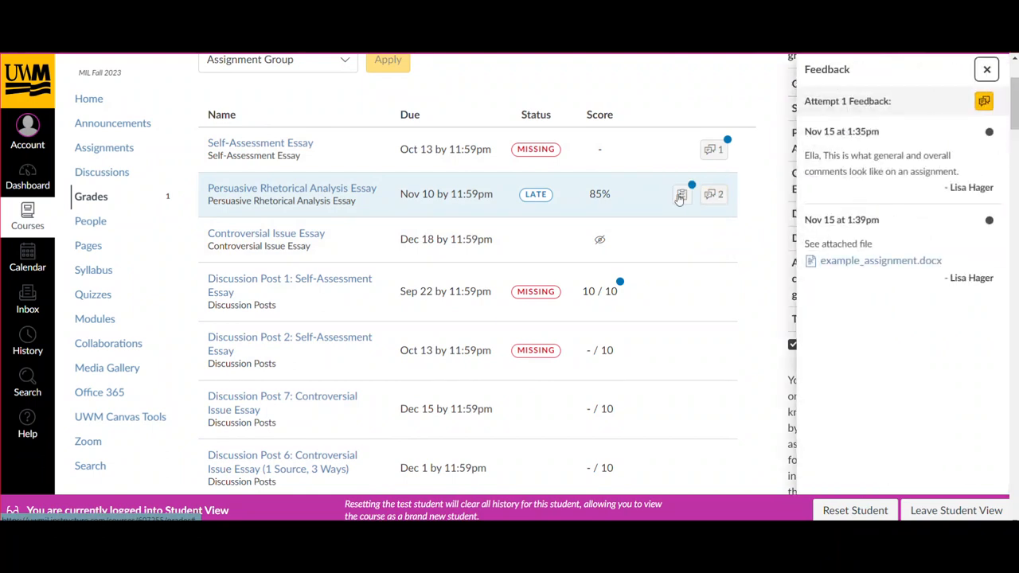
left_click(682, 194)
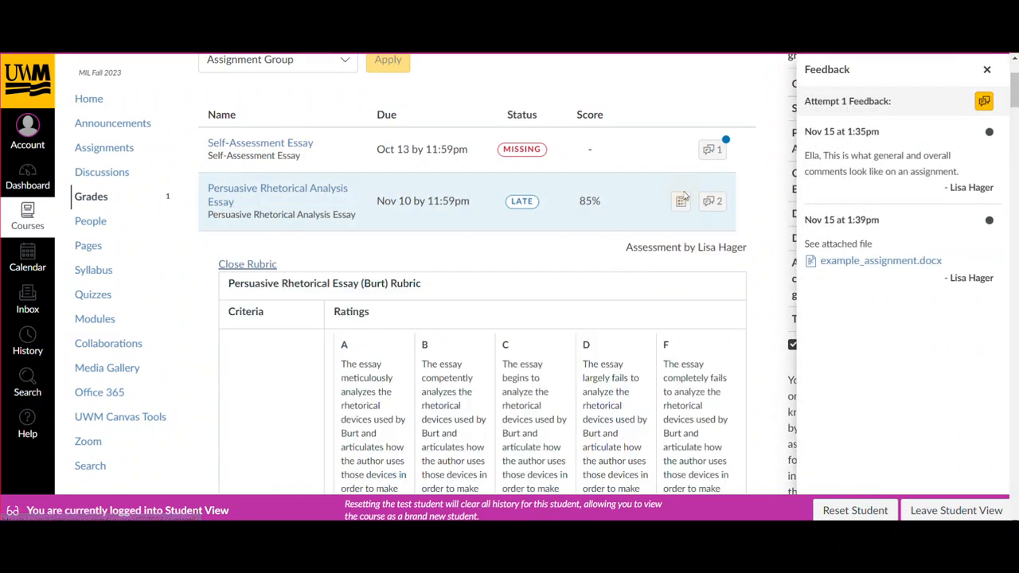
scroll("down", 3)
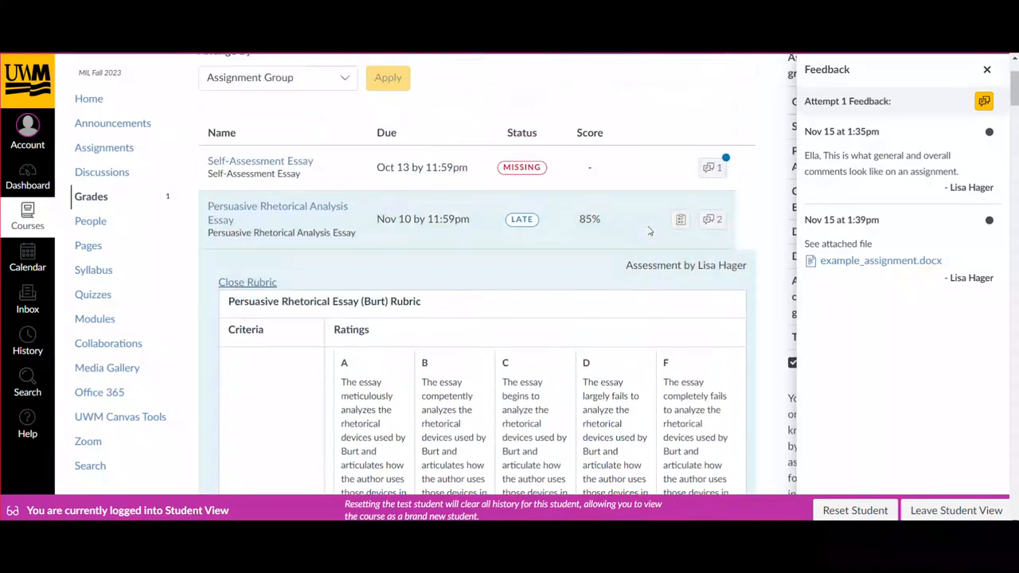
left_click(247, 282)
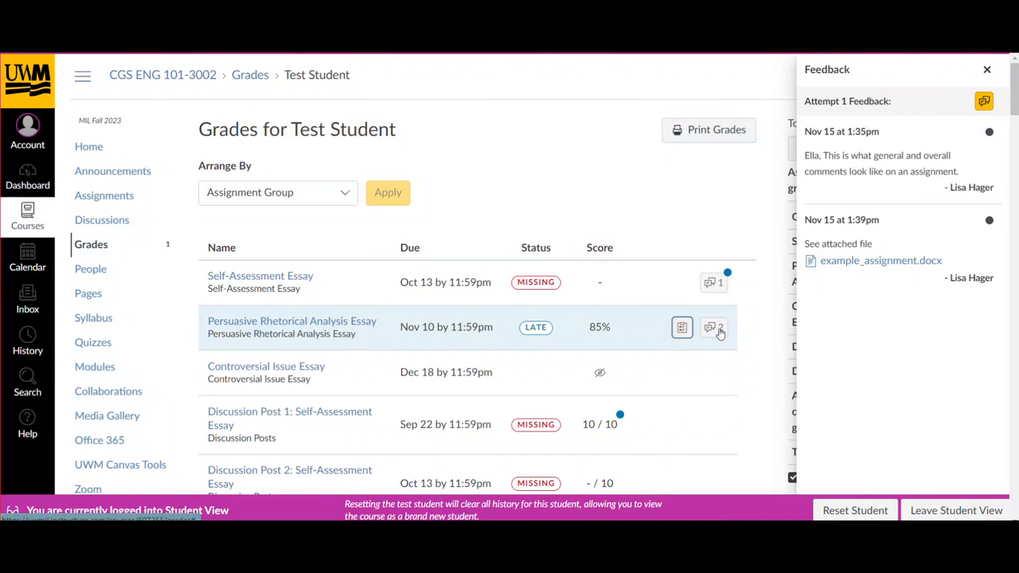
left_click(987, 70)
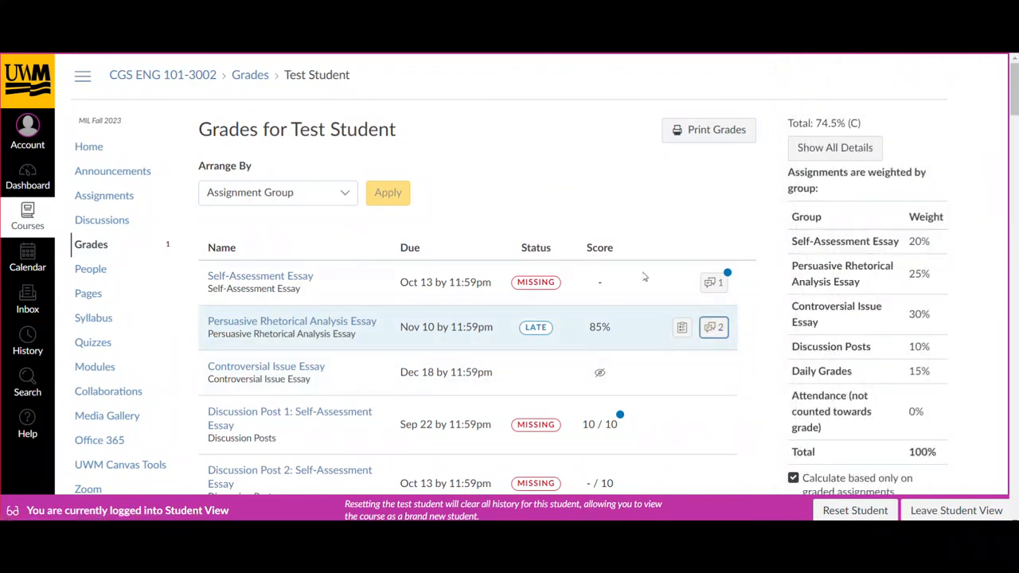
scroll("down", 3)
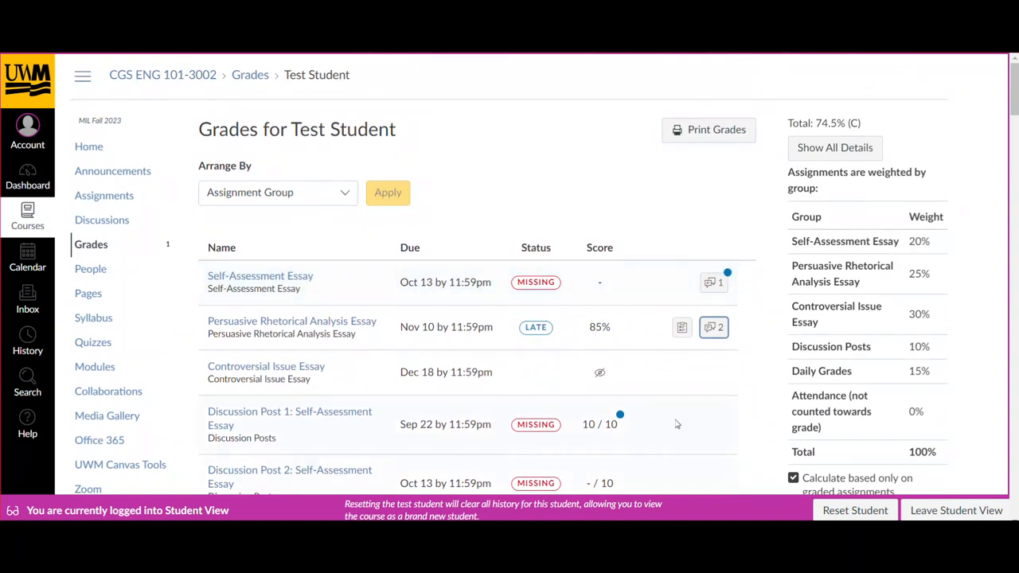
mouse_move(506, 452)
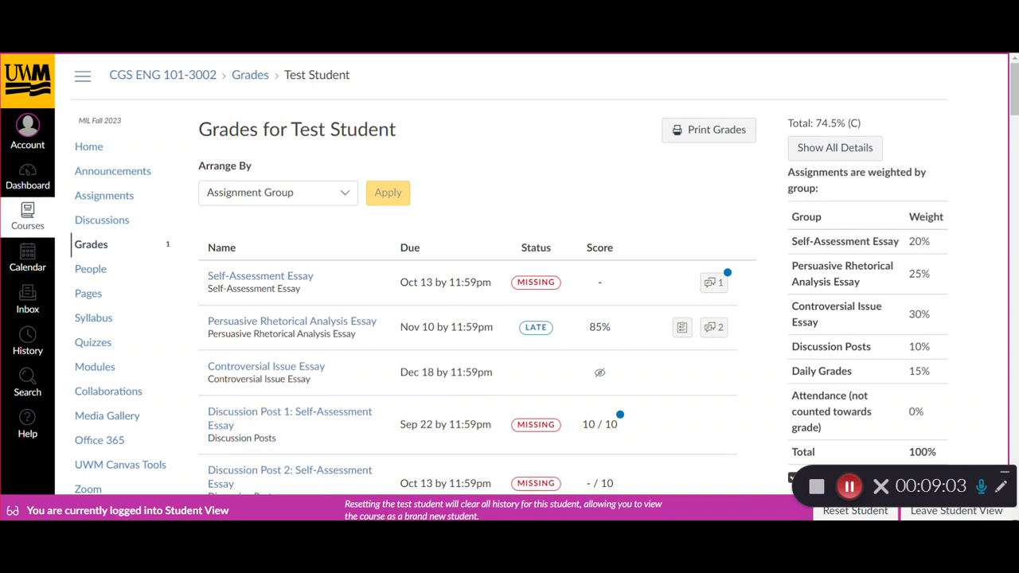
mouse_move(850, 487)
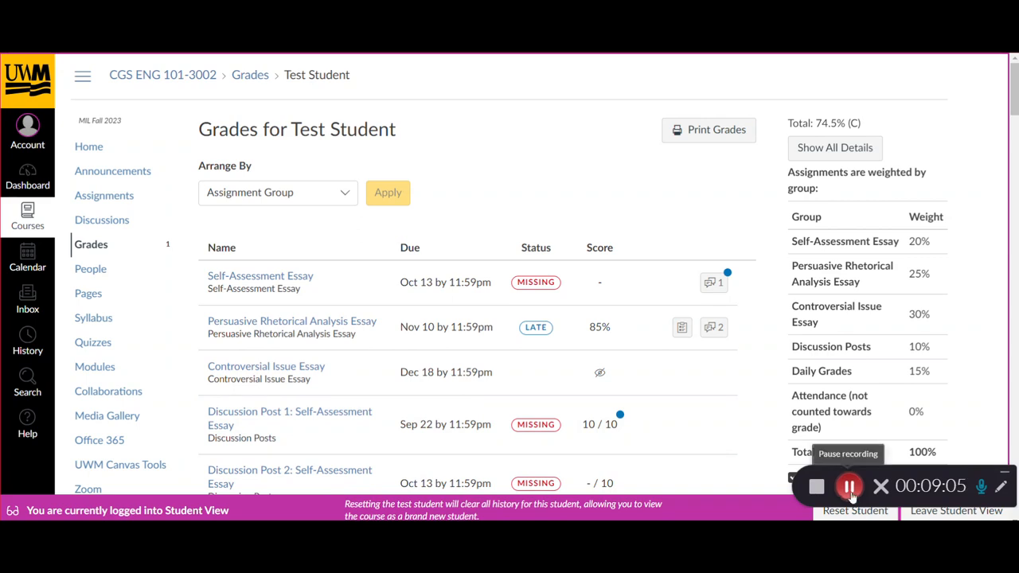